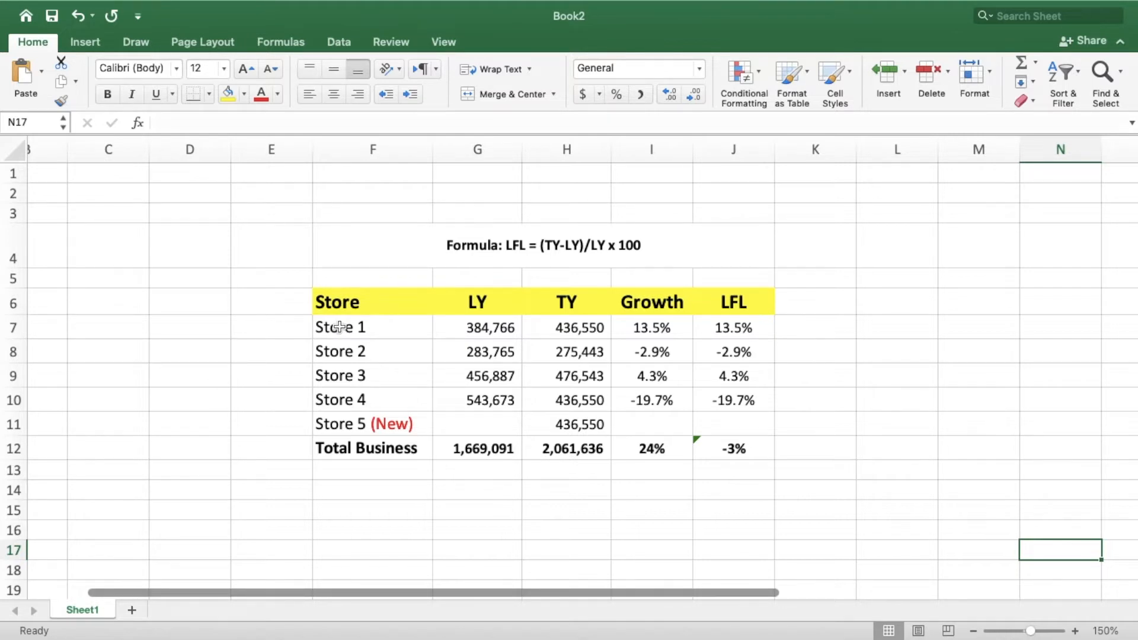
pyautogui.moveTo(330, 435)
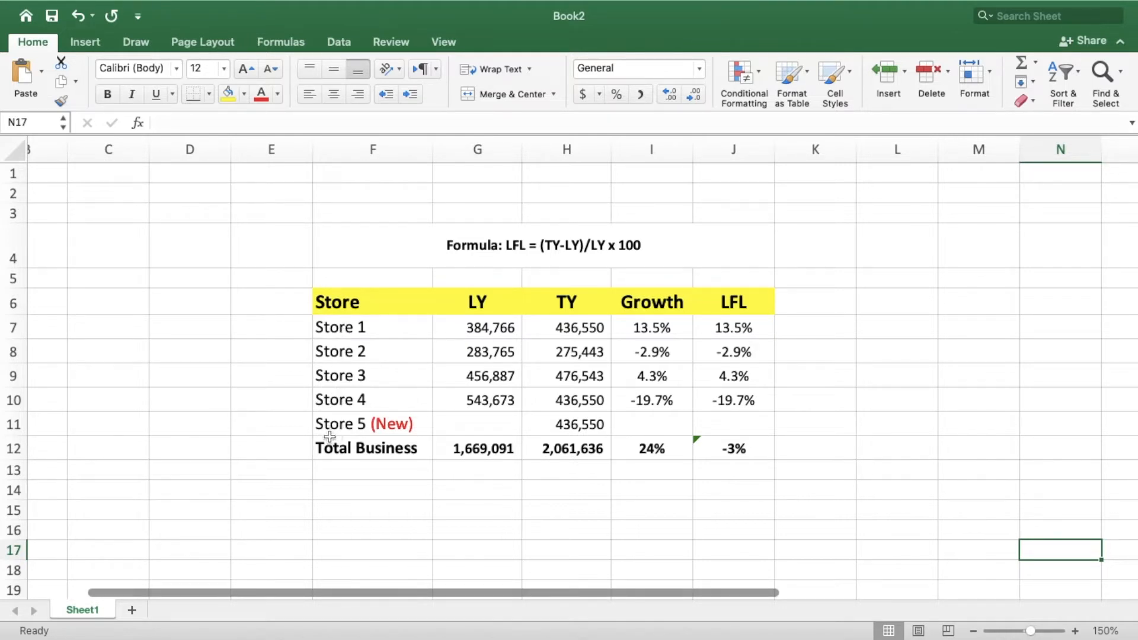
pyautogui.moveTo(396, 432)
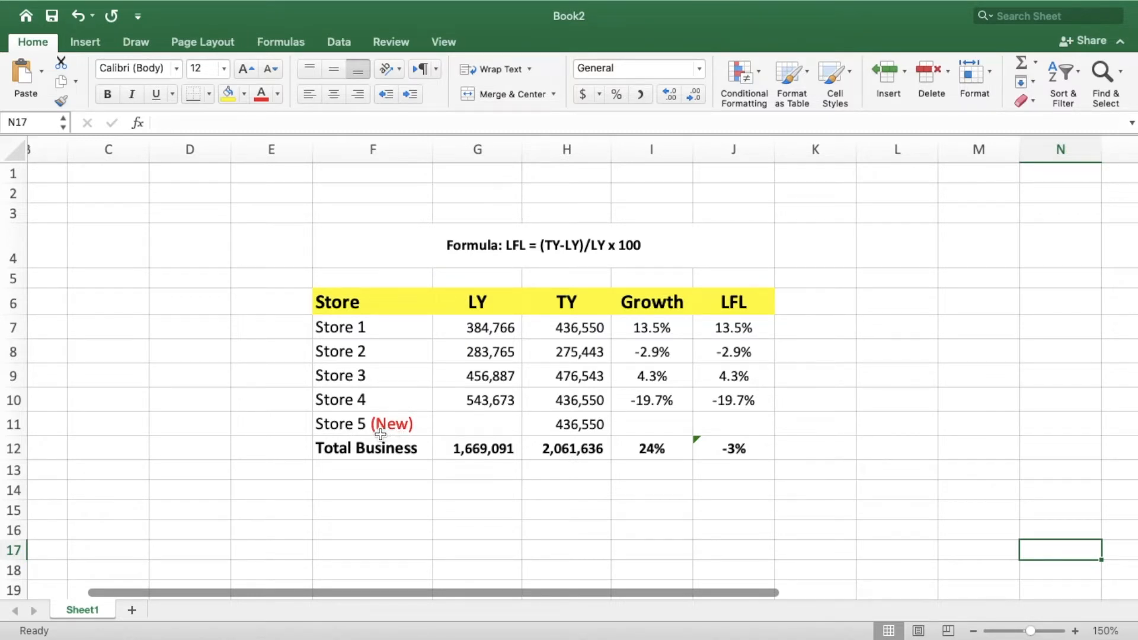
pyautogui.moveTo(865, 545)
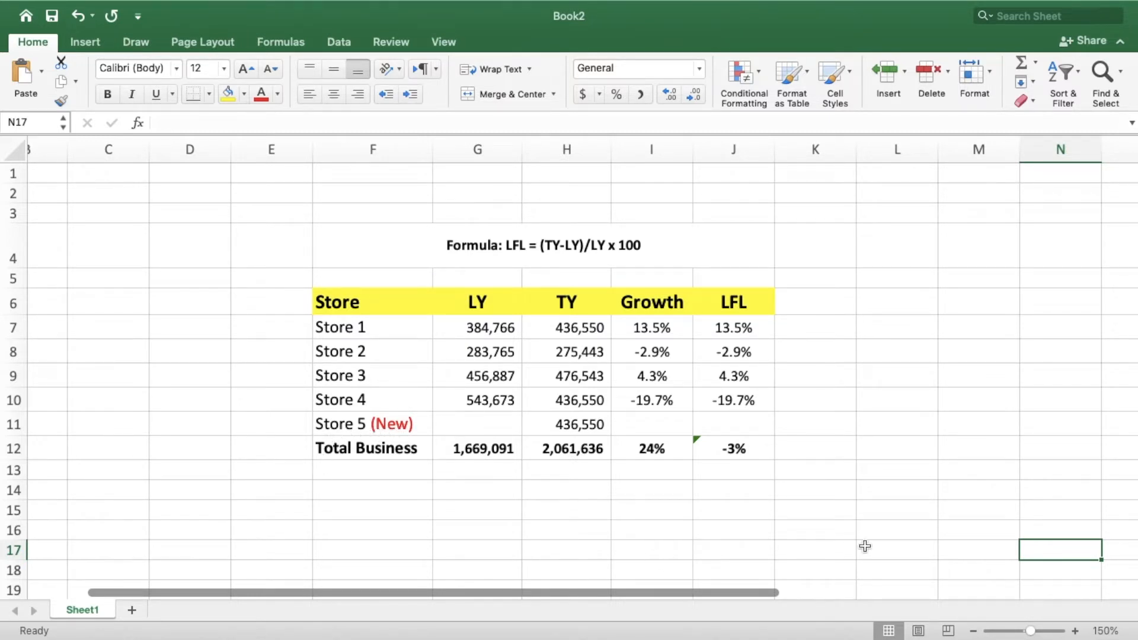
pyautogui.moveTo(939, 539)
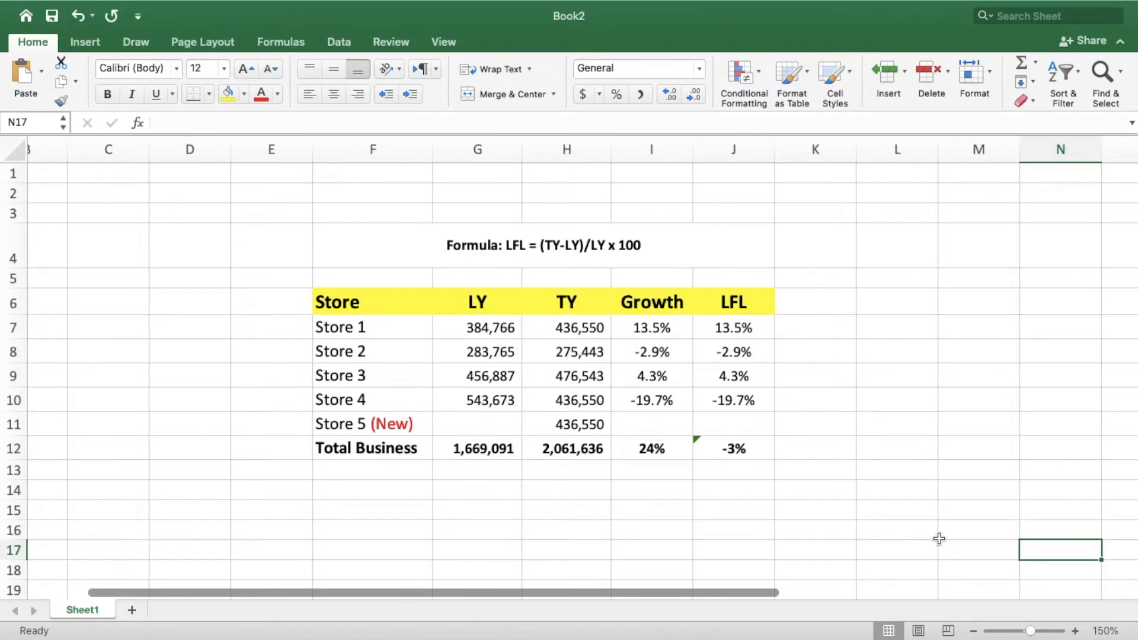
pyautogui.moveTo(655, 242)
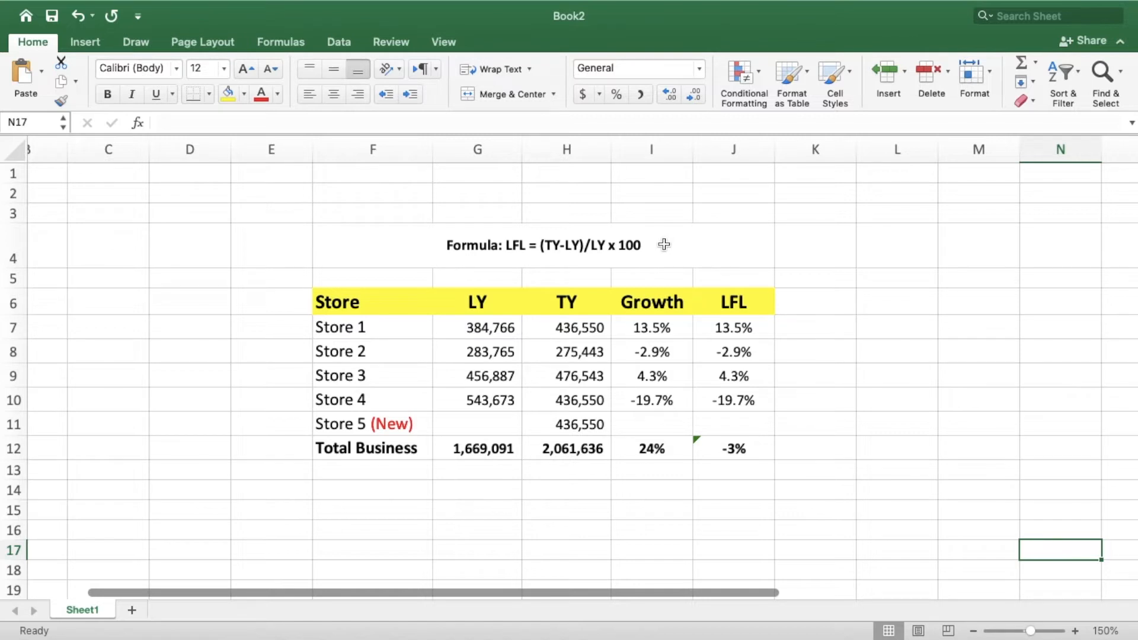
pyautogui.moveTo(586, 290)
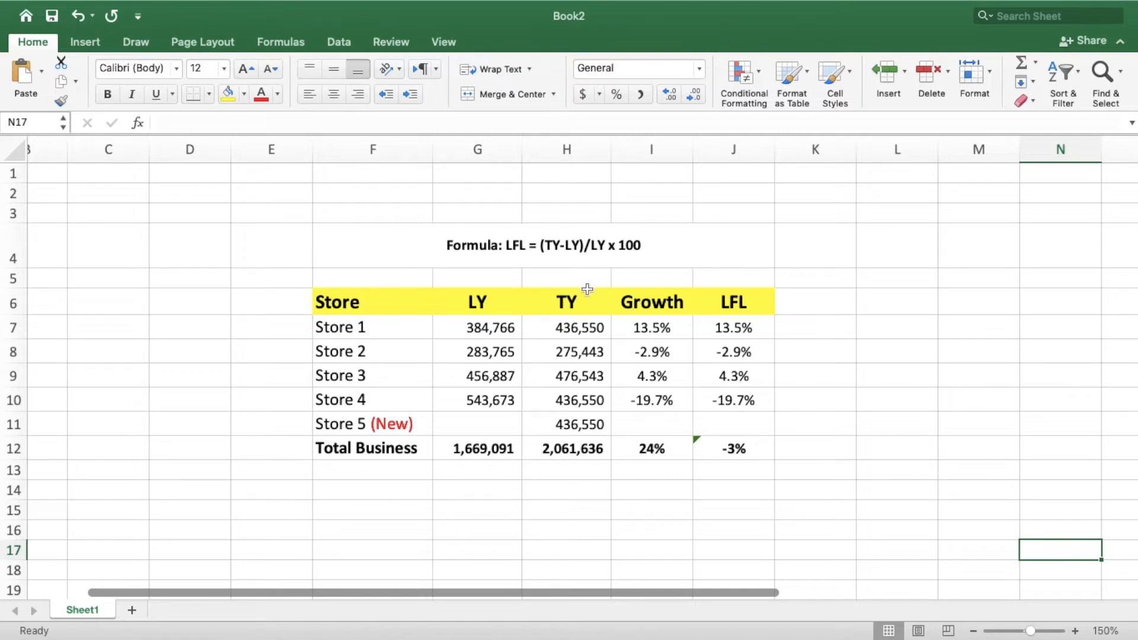
pyautogui.moveTo(566, 262)
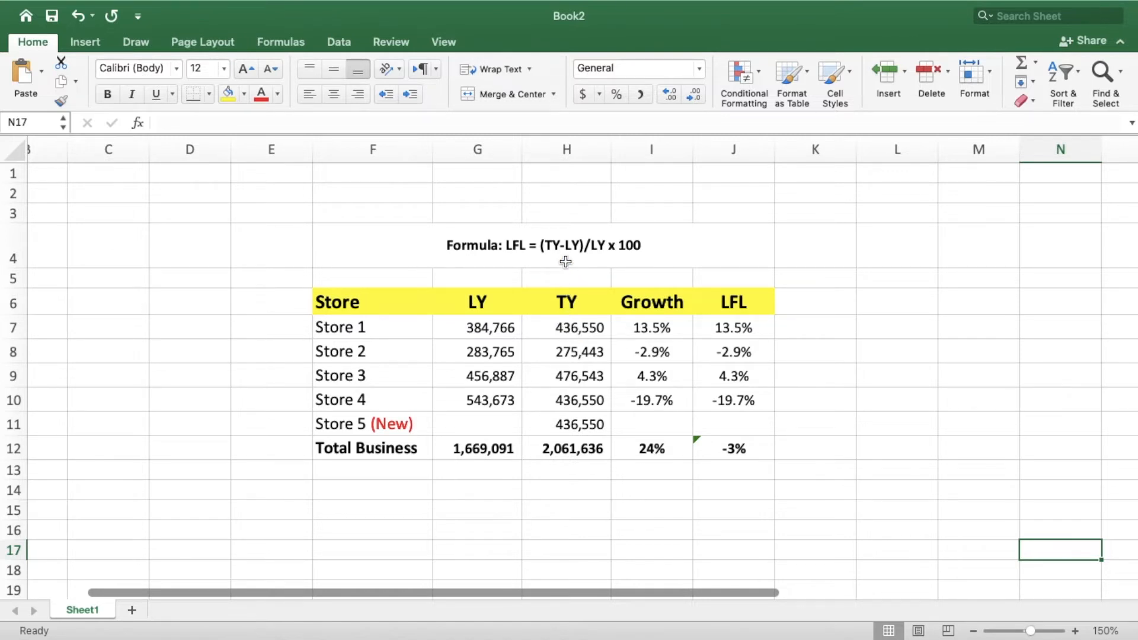
pyautogui.moveTo(496, 361)
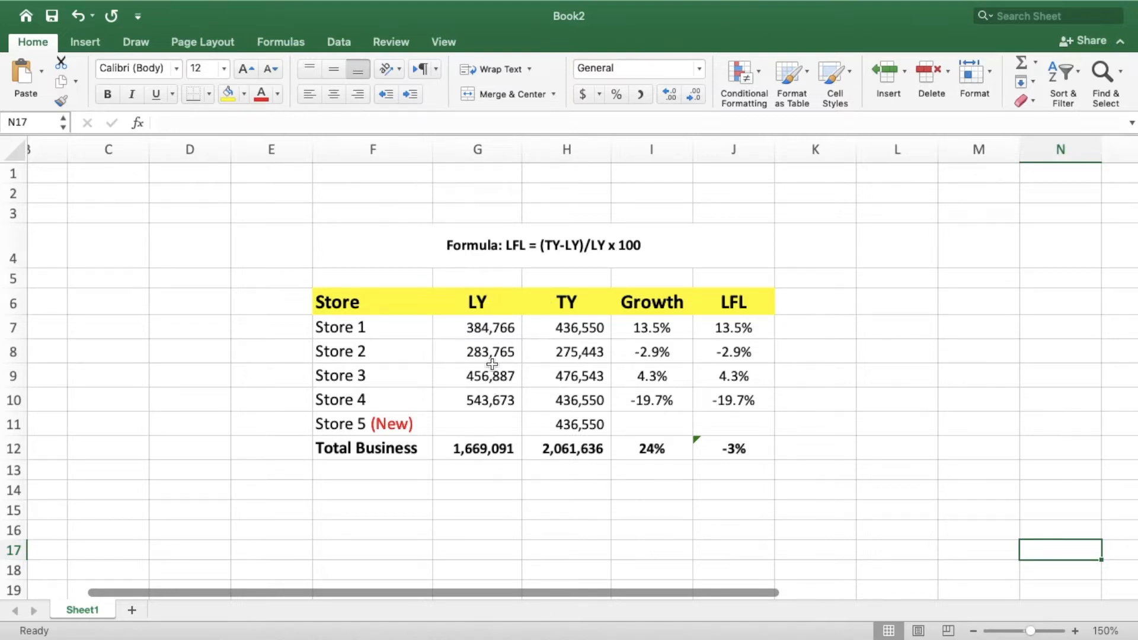
pyautogui.moveTo(632, 247)
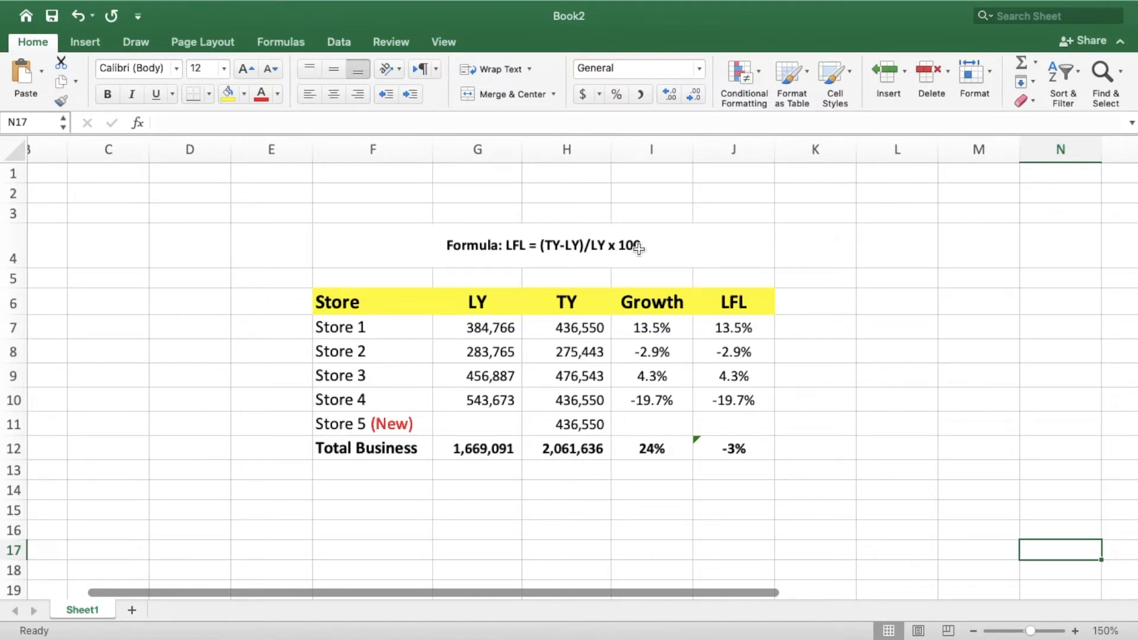
pyautogui.moveTo(617, 94)
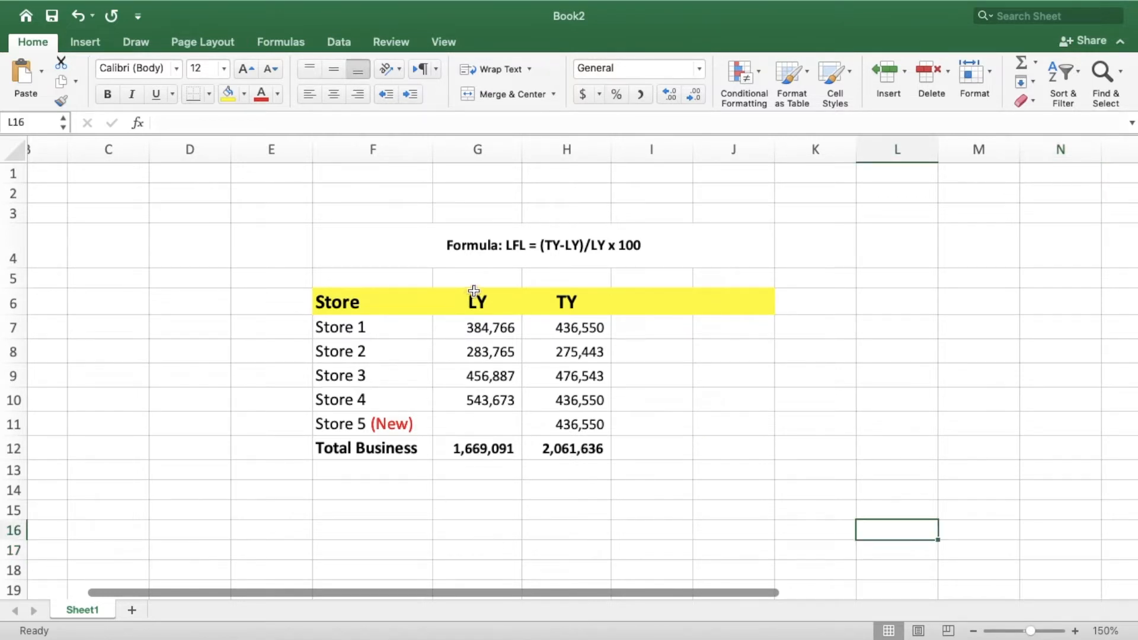
pyautogui.moveTo(568, 419)
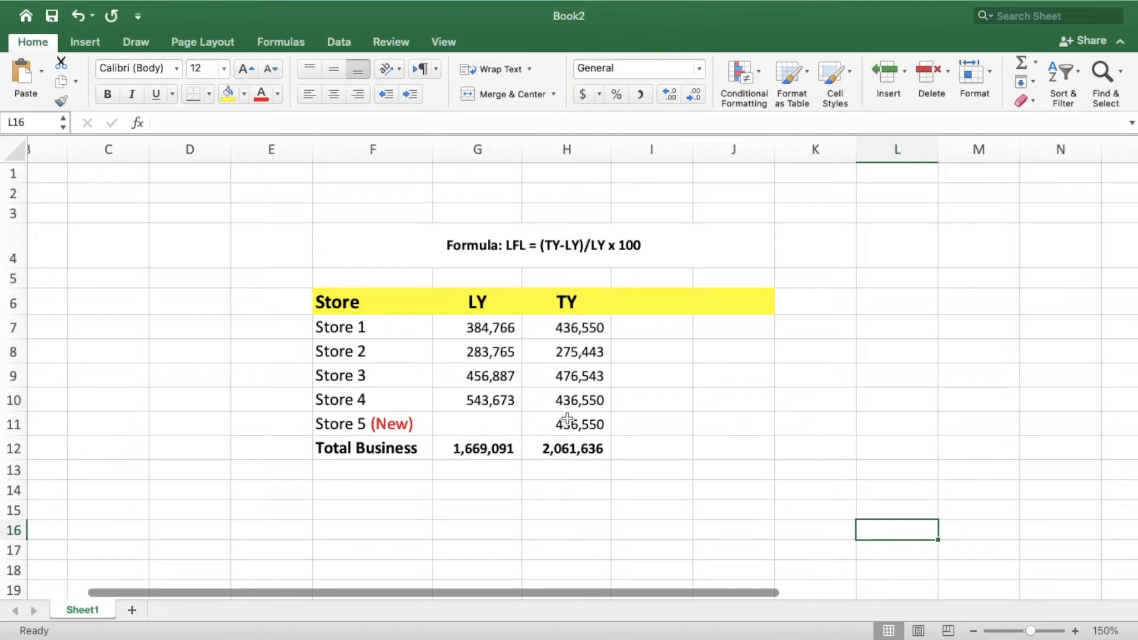
pyautogui.moveTo(699, 351)
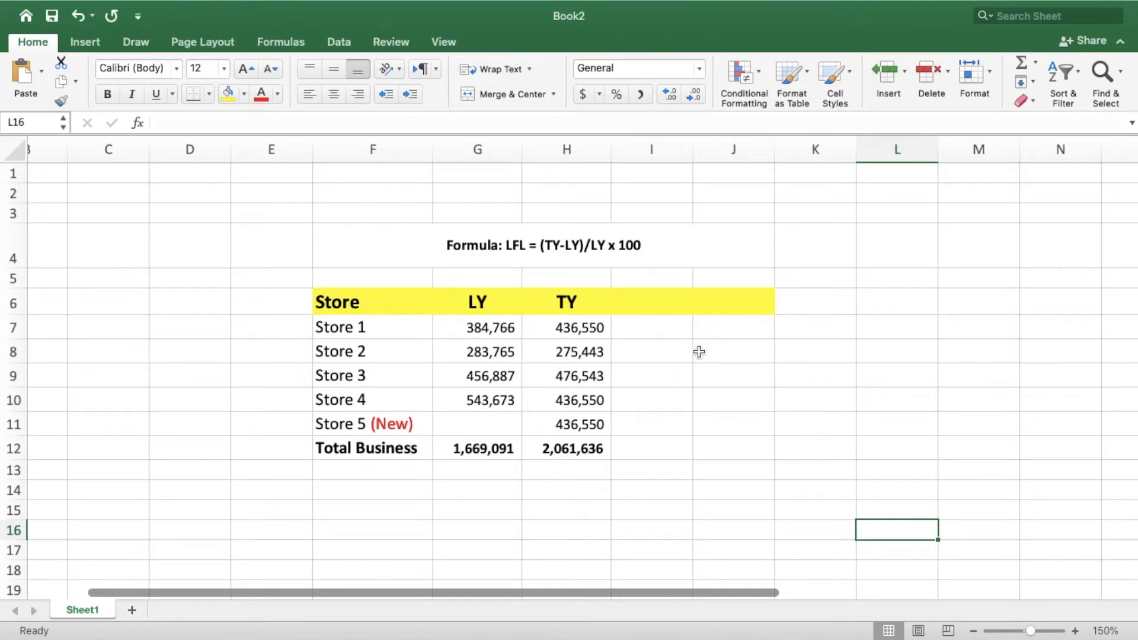
# - Add the Growth and LFL headers after TY in the yellow header row
pyautogui.click(651, 302)
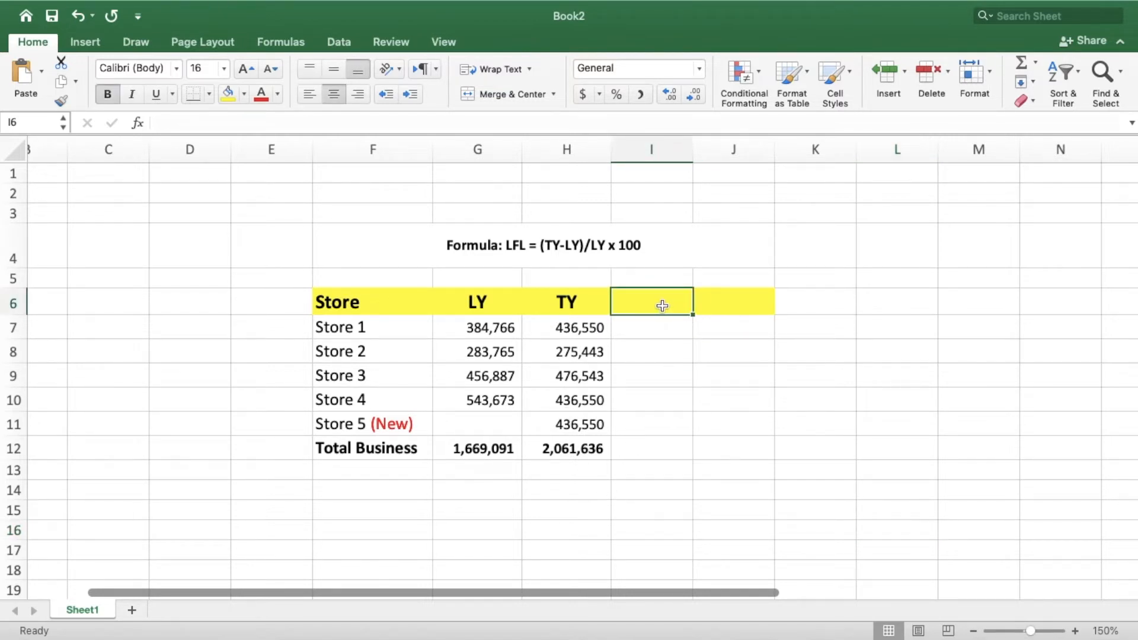
pyautogui.write('Growth')
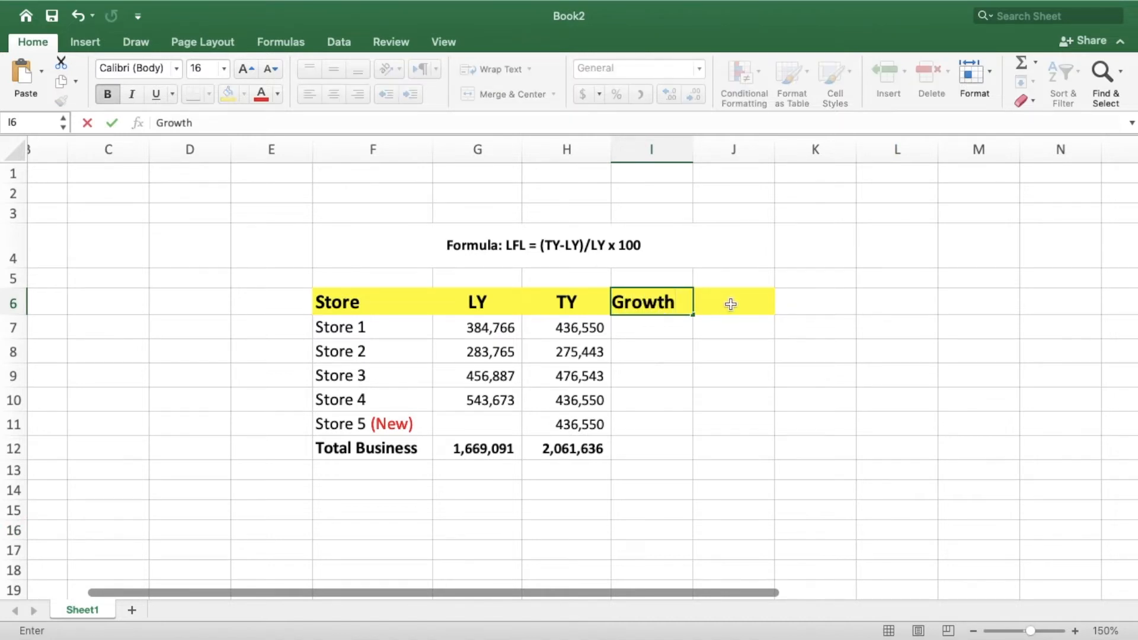
pyautogui.write('LFL')
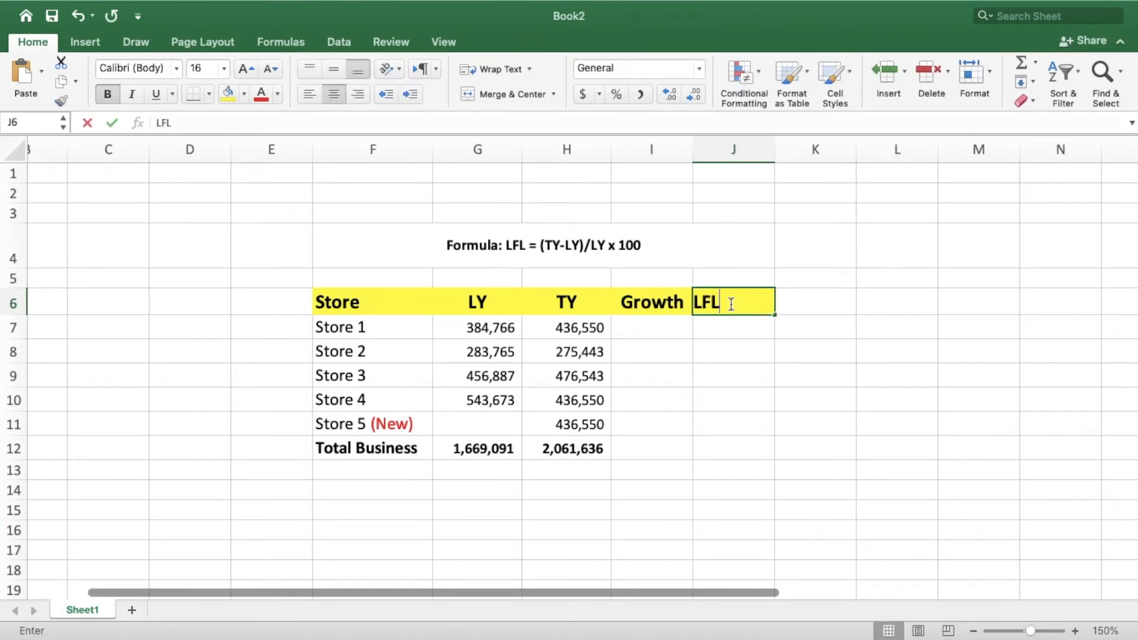
pyautogui.press('Return')
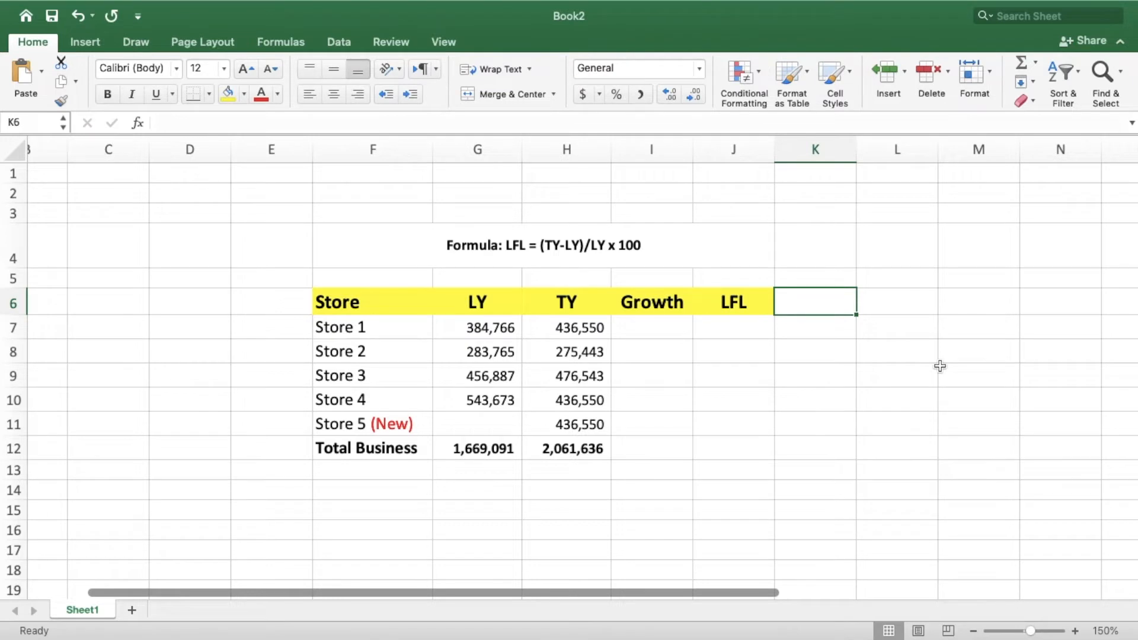
pyautogui.moveTo(574, 332)
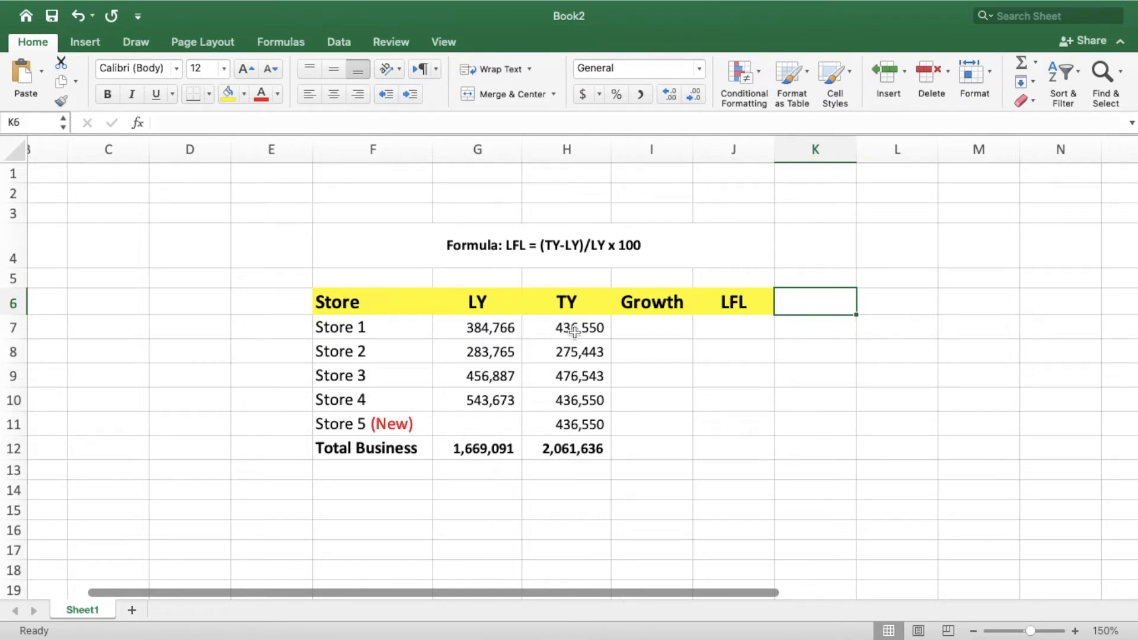
# - Enter Store 1's growth as =(H7-G7)/G7, giving 13.5%
pyautogui.click(650, 327)
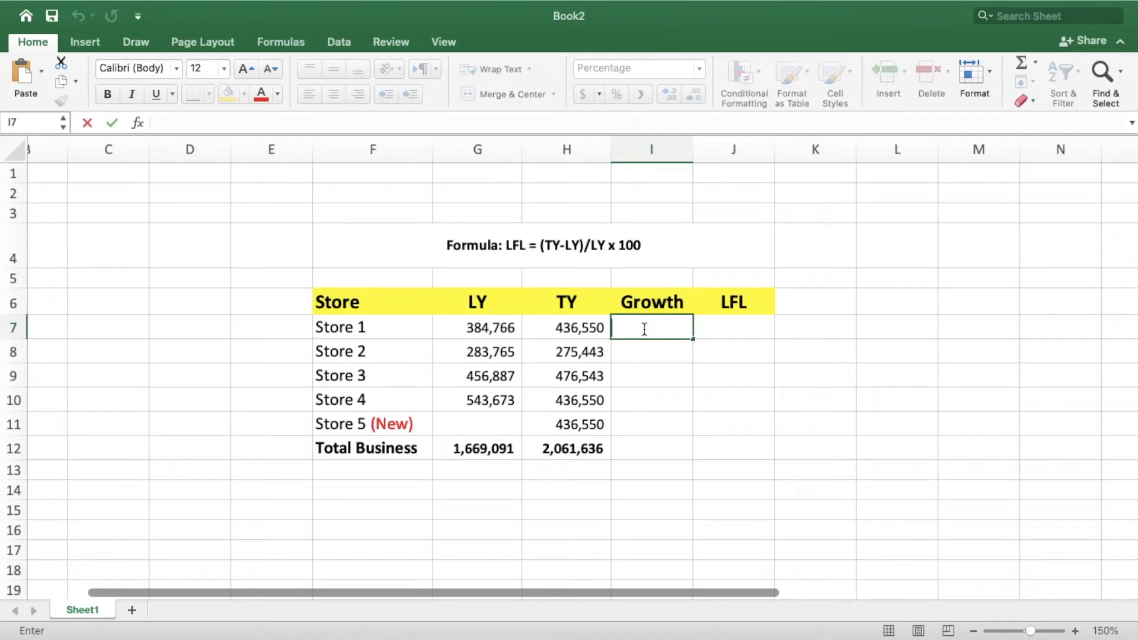
pyautogui.write('=(')
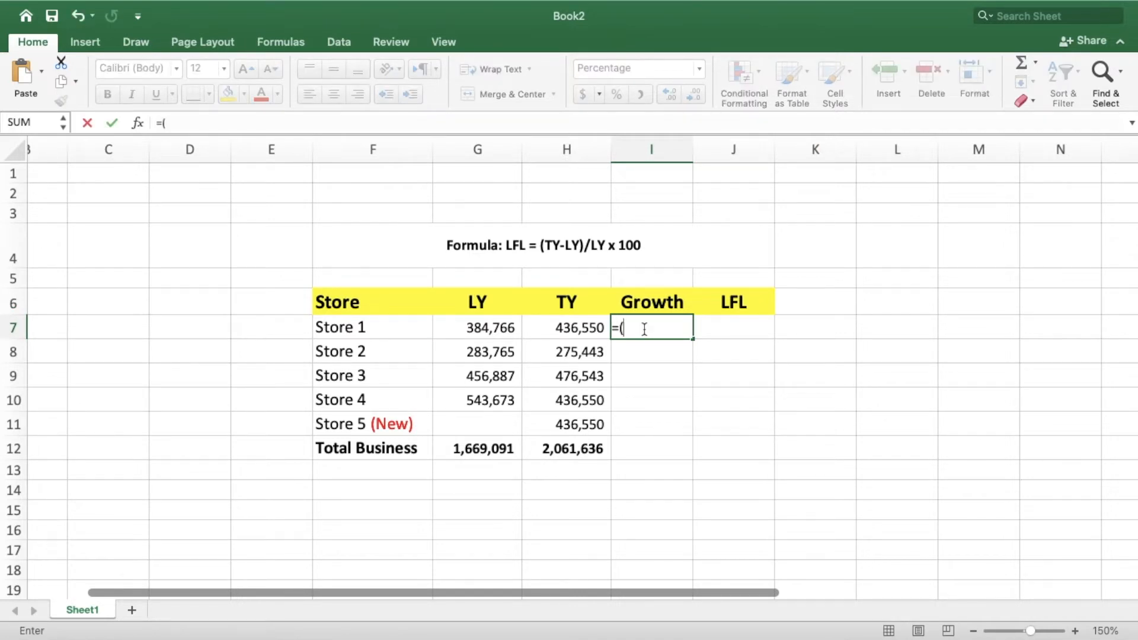
pyautogui.click(567, 327)
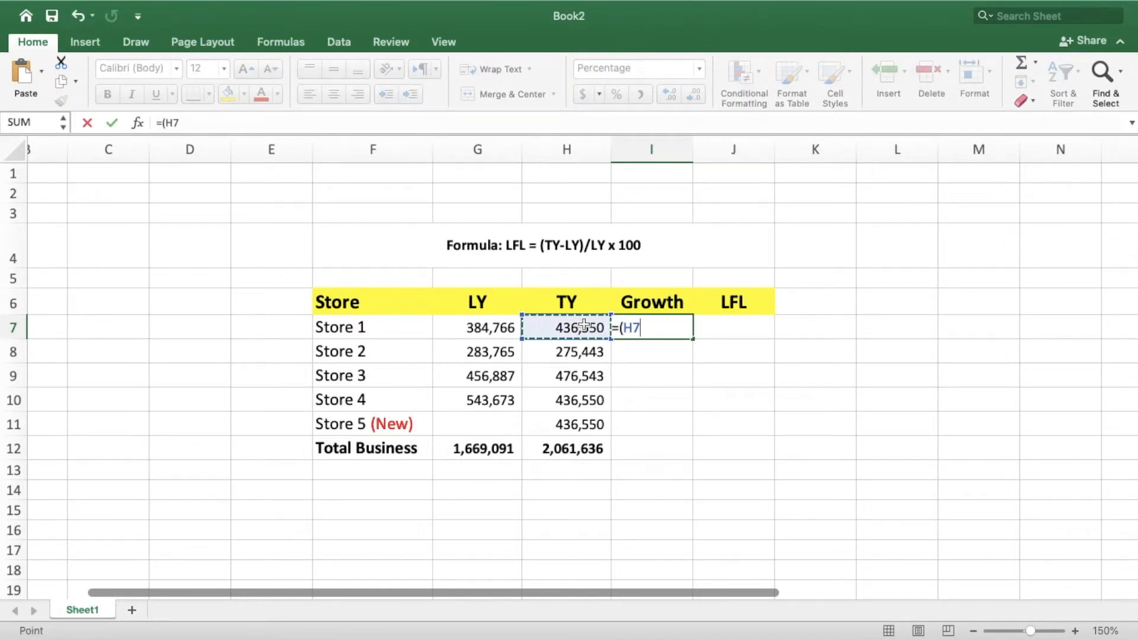
pyautogui.click(477, 327)
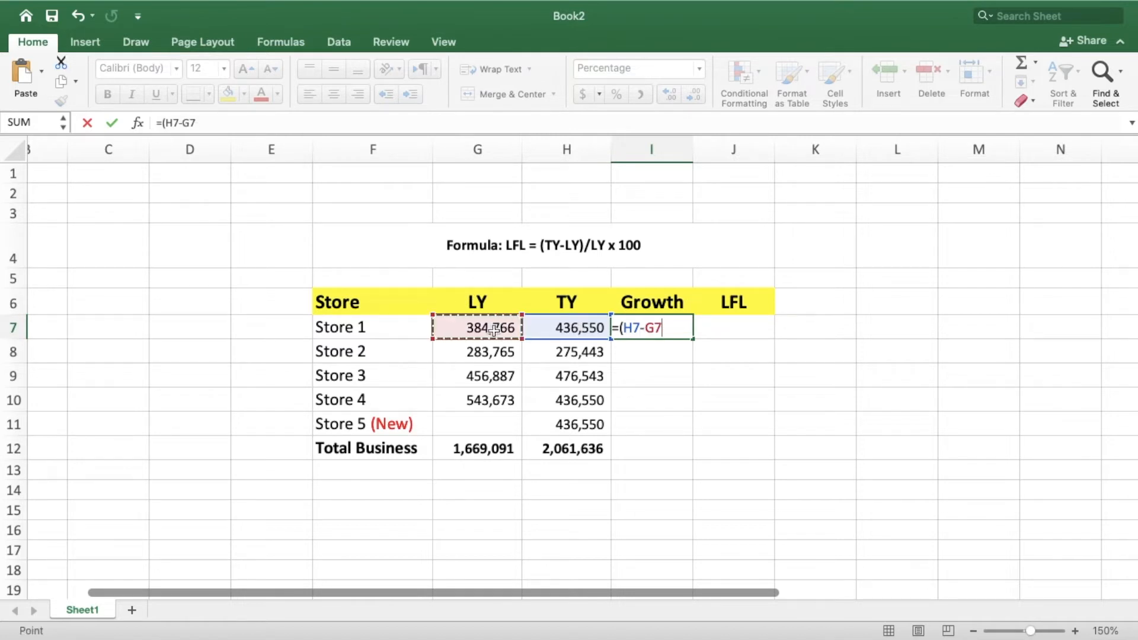
pyautogui.write(')')
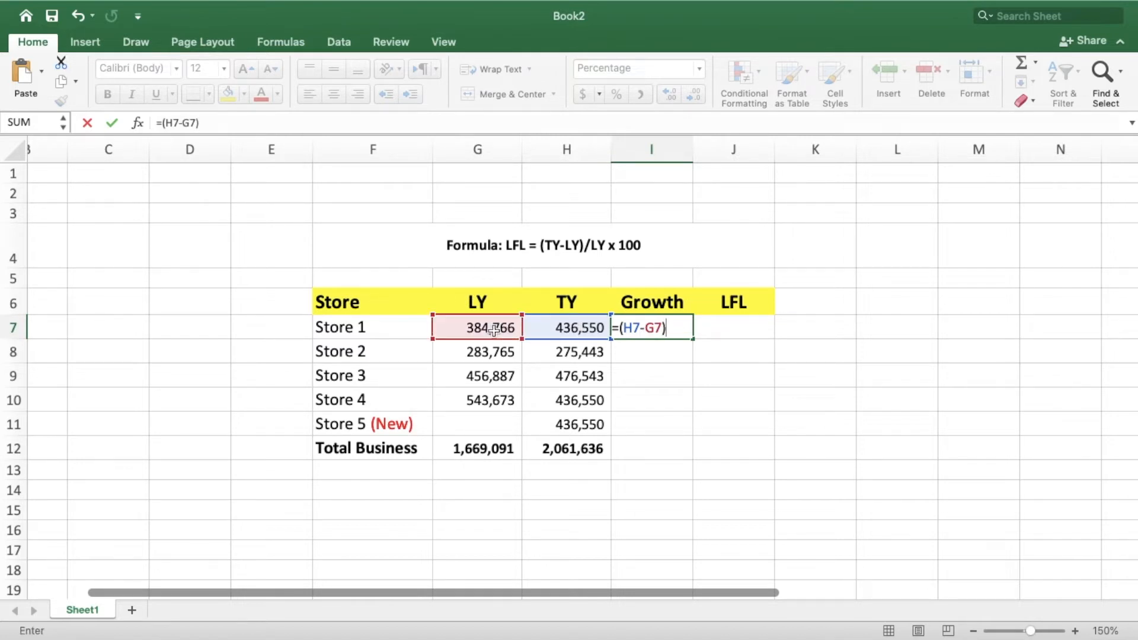
pyautogui.write('/')
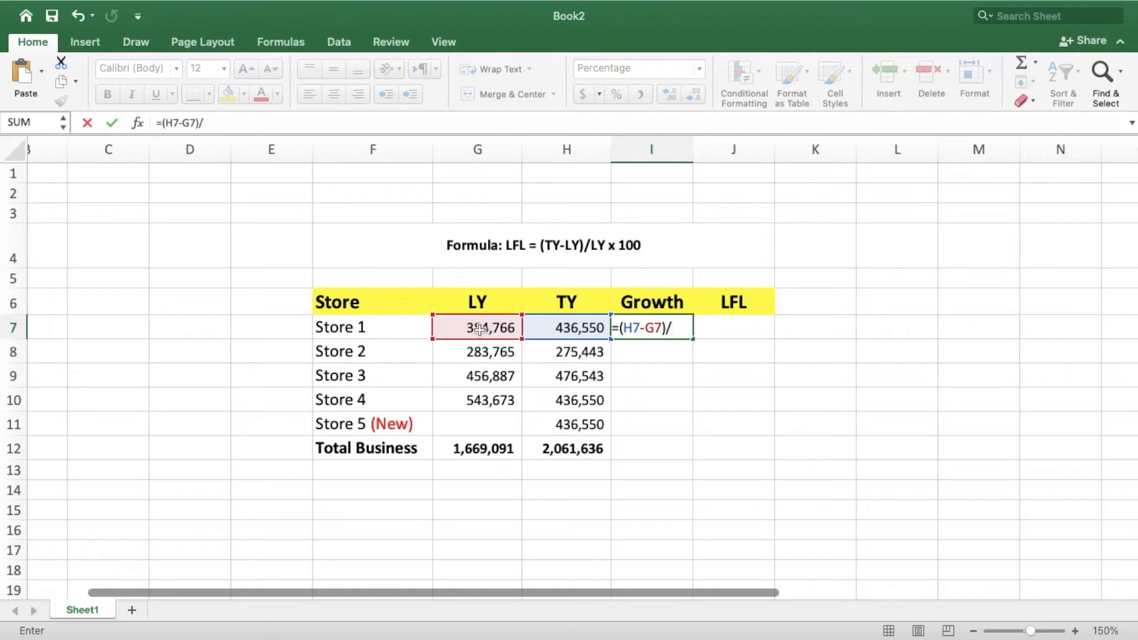
pyautogui.click(477, 327)
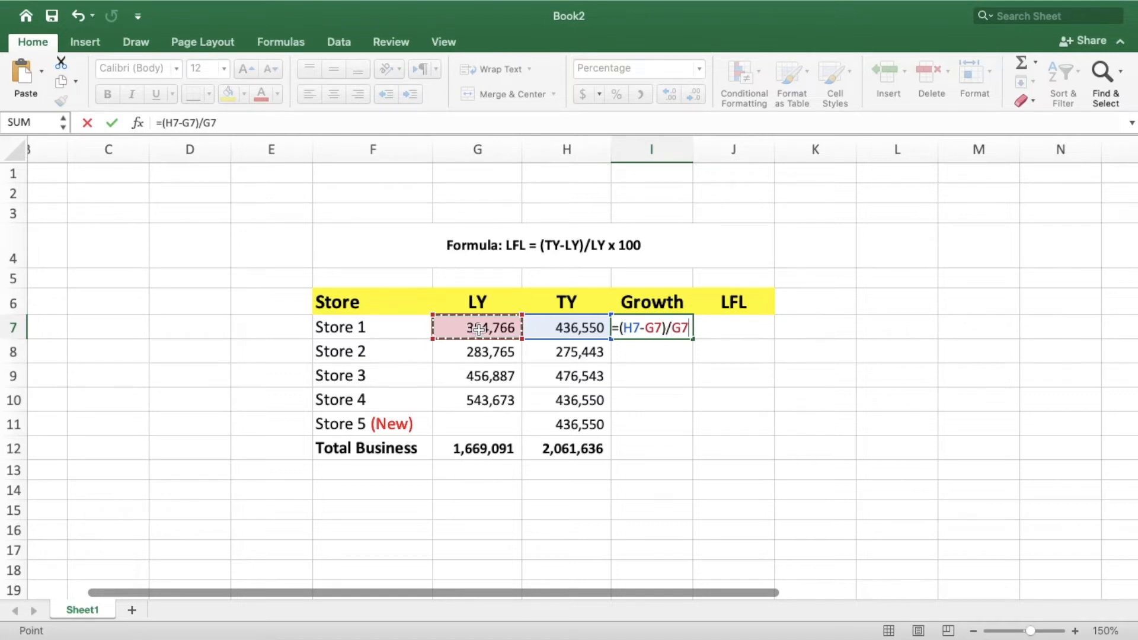
pyautogui.press('Return')
pyautogui.write('=(H8-')
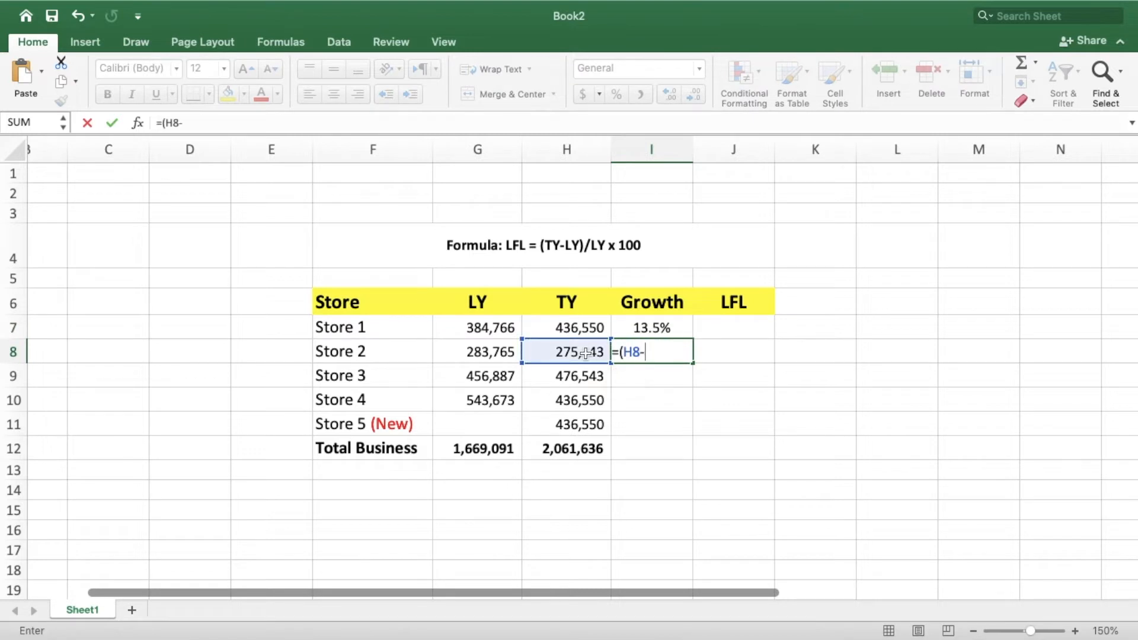
# - Enter Store 2's growth as =(H8-G8)/G8, giving -2.9%
pyautogui.click(476, 351)
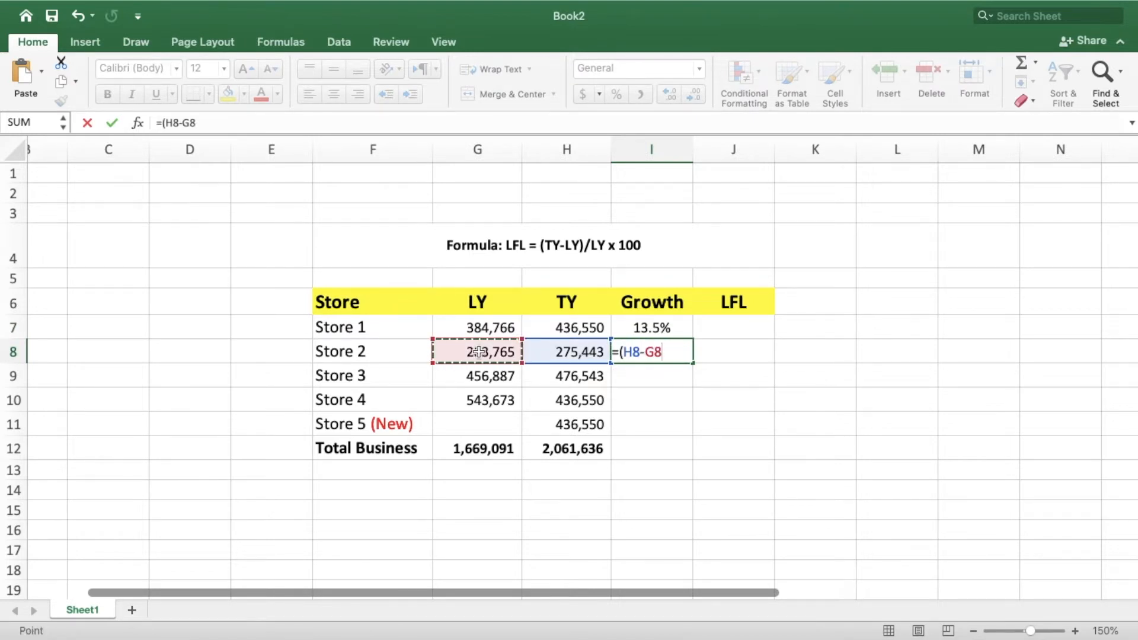
pyautogui.write(')/')
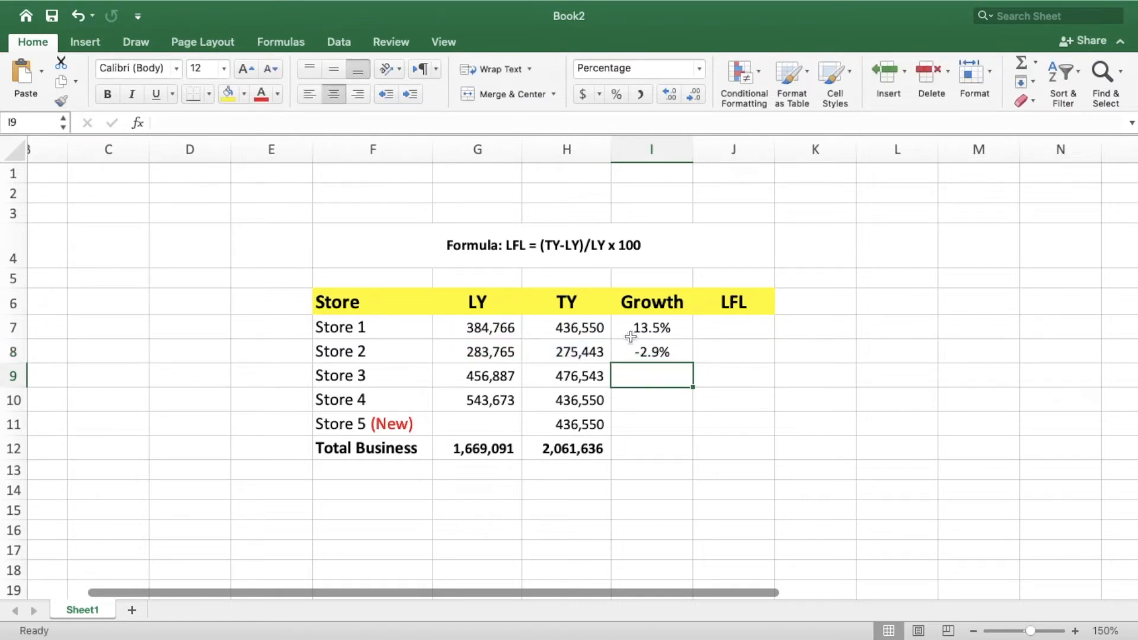
# - Fill the growth formula down to Store 4 (4.3%, -19.7%) and review Store 5 and Total rows
pyautogui.click(649, 350)
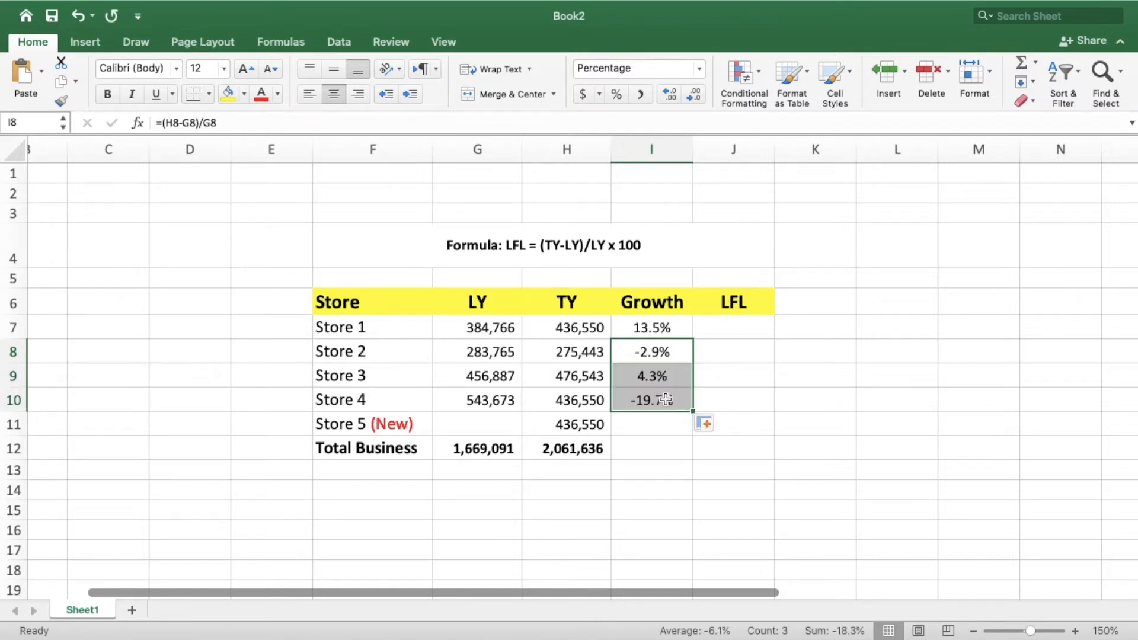
pyautogui.click(567, 424)
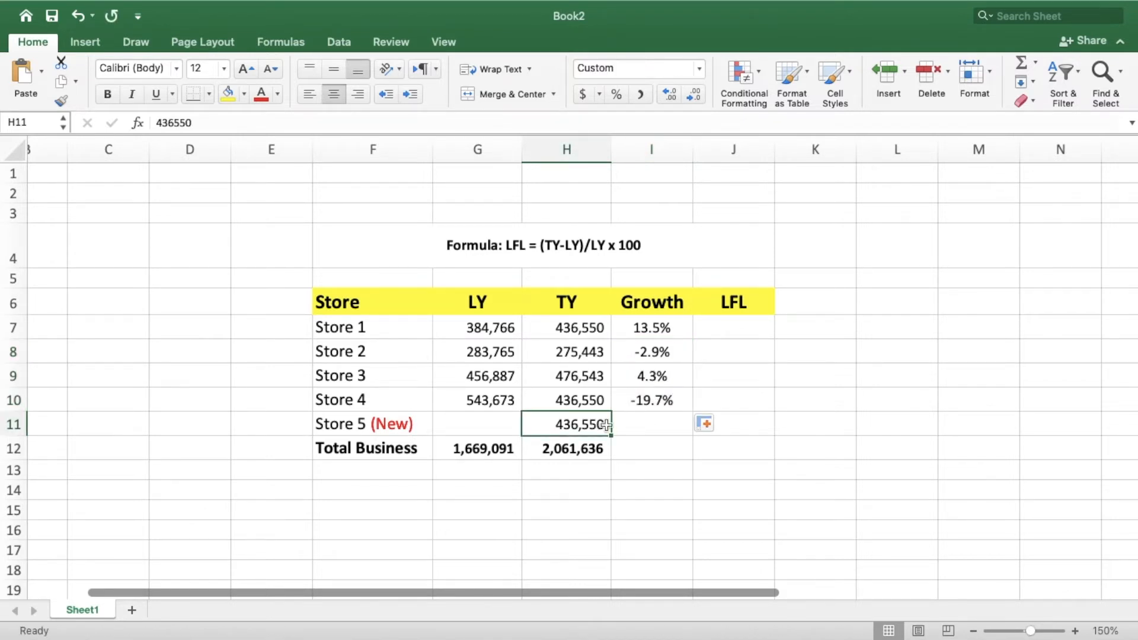
pyautogui.moveTo(615, 424)
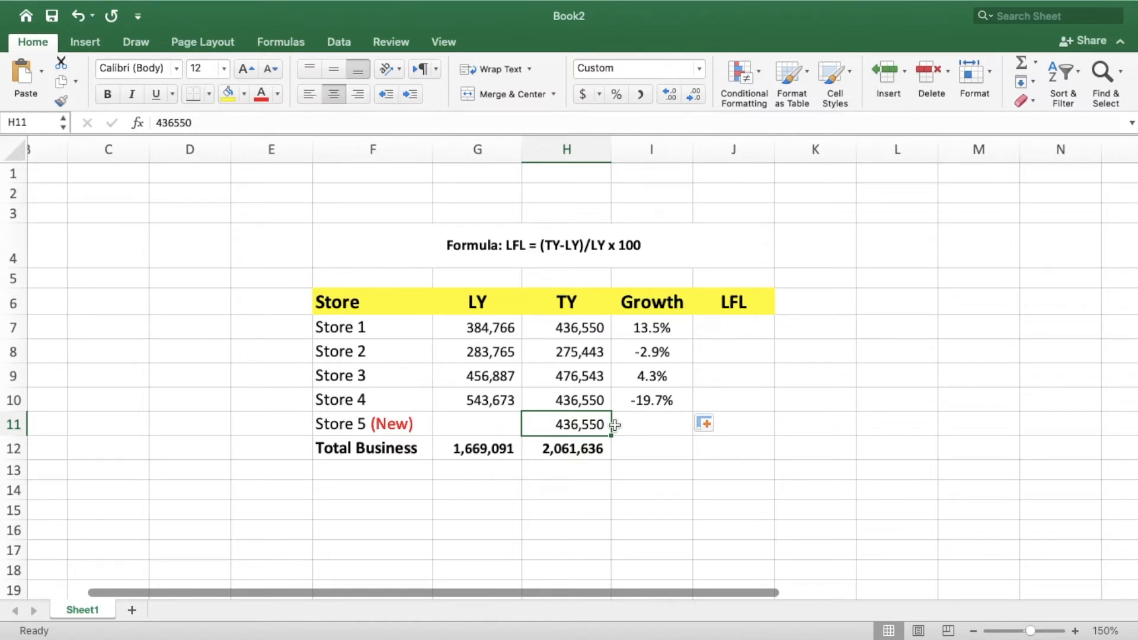
pyautogui.click(650, 424)
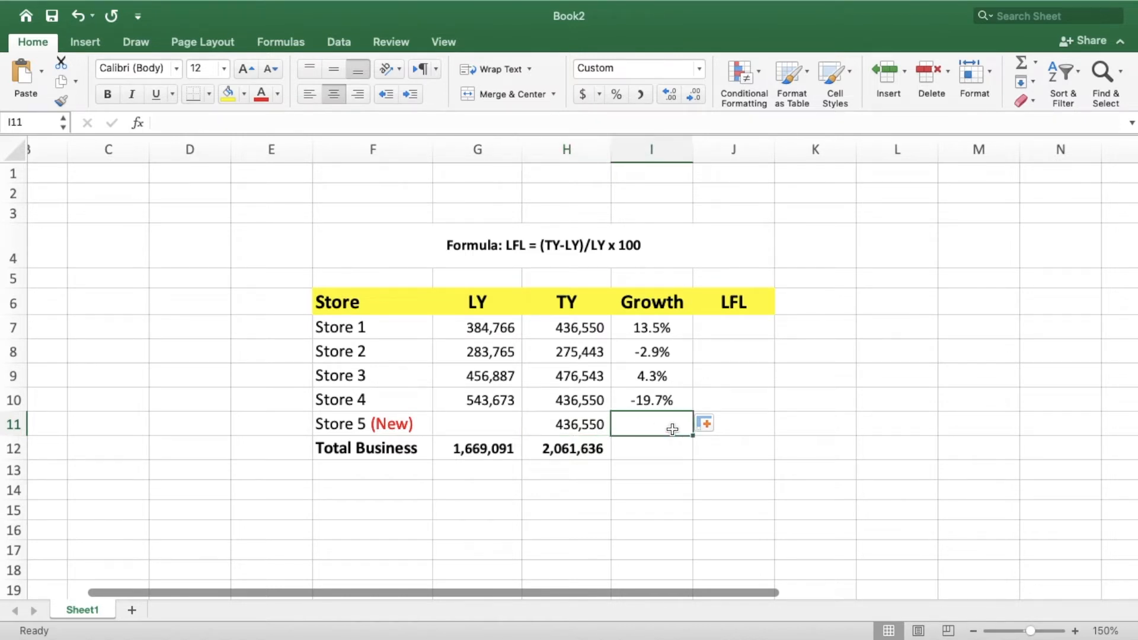
pyautogui.click(651, 448)
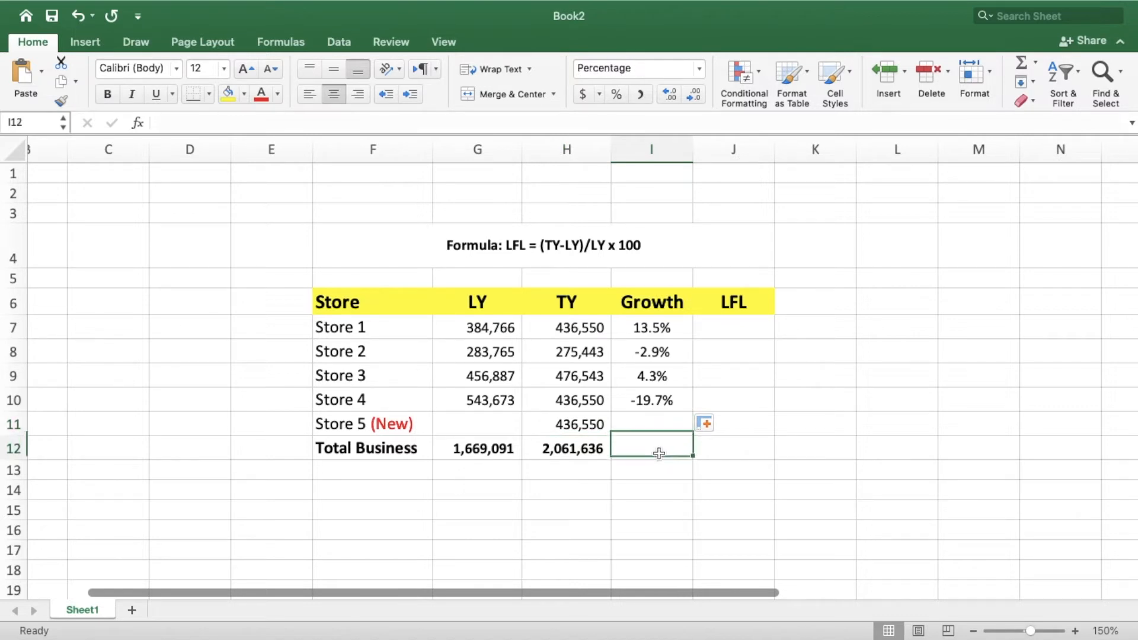
pyautogui.click(476, 448)
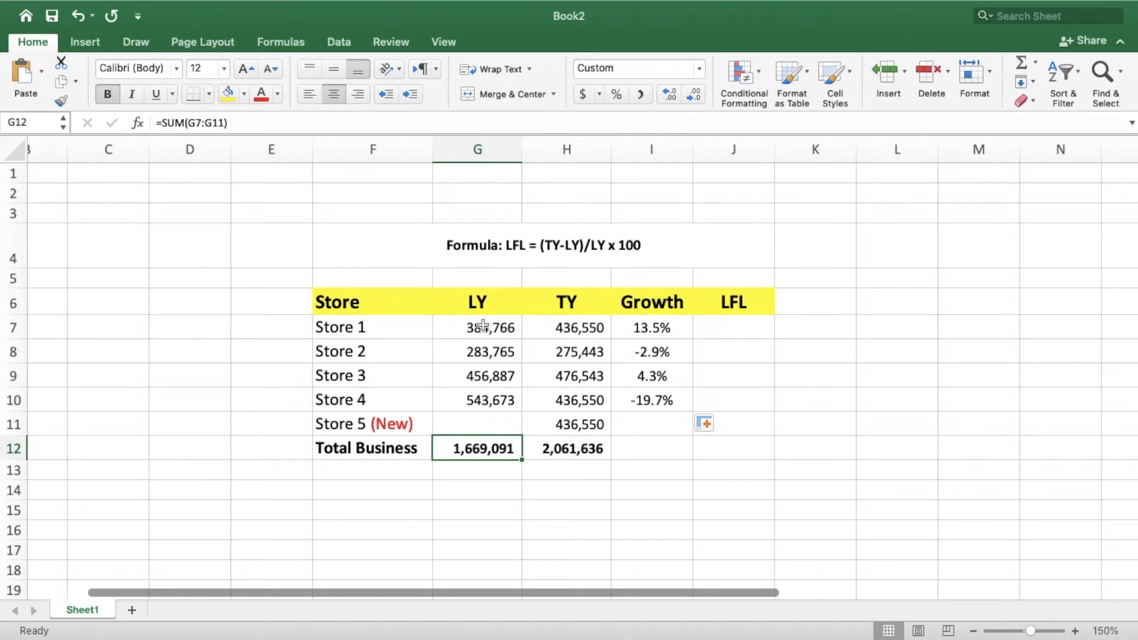
pyautogui.moveTo(572, 452)
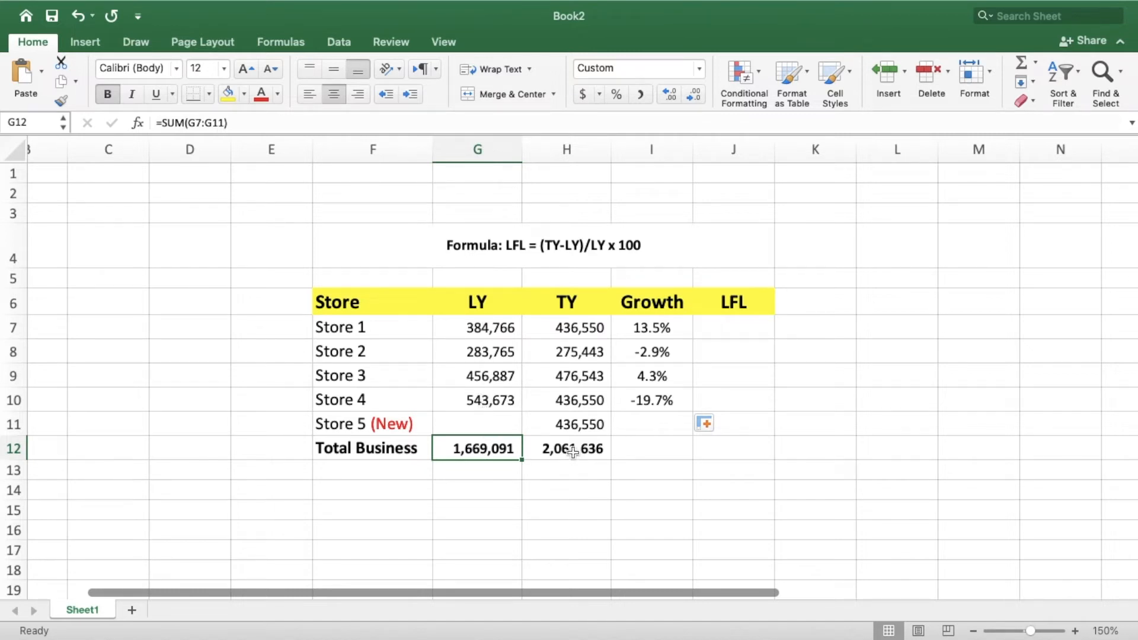
pyautogui.click(566, 448)
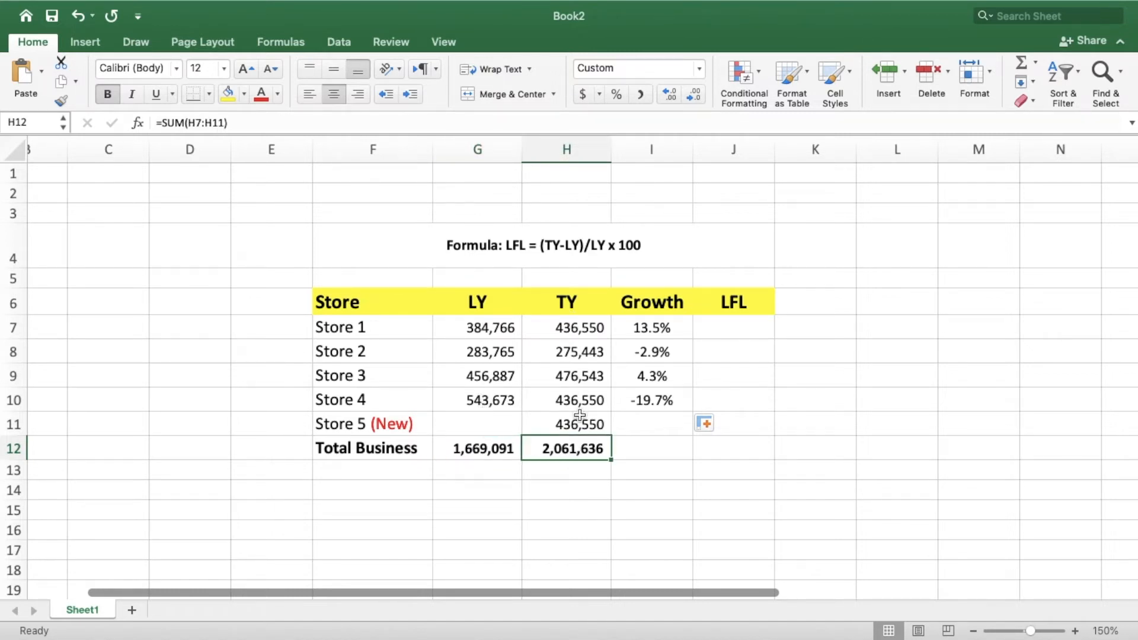
pyautogui.moveTo(660, 448)
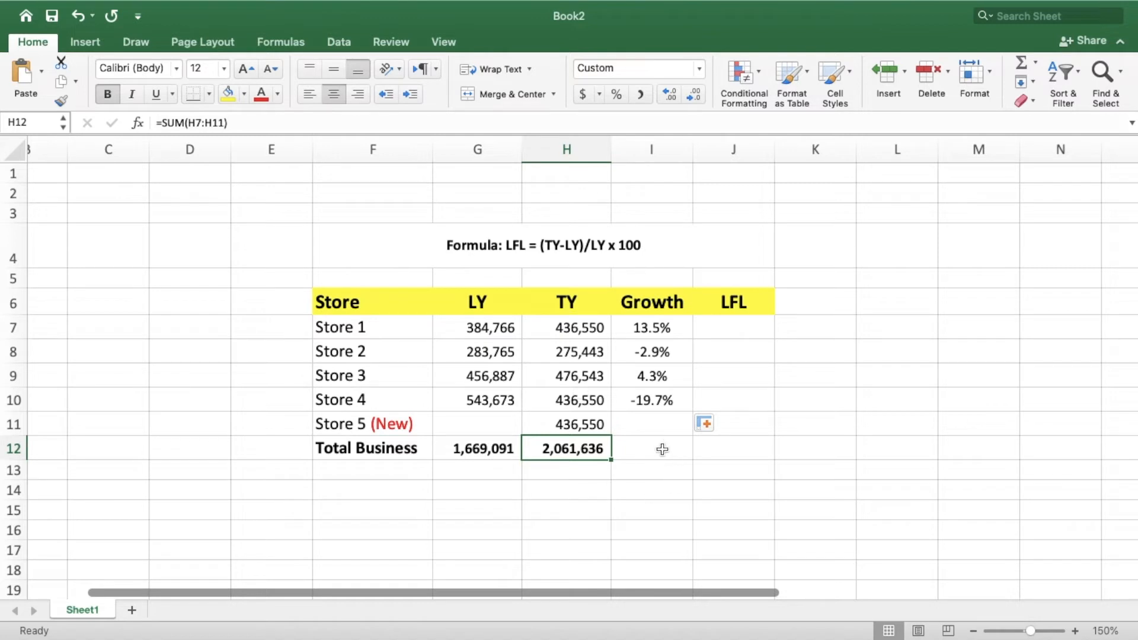
pyautogui.click(651, 448)
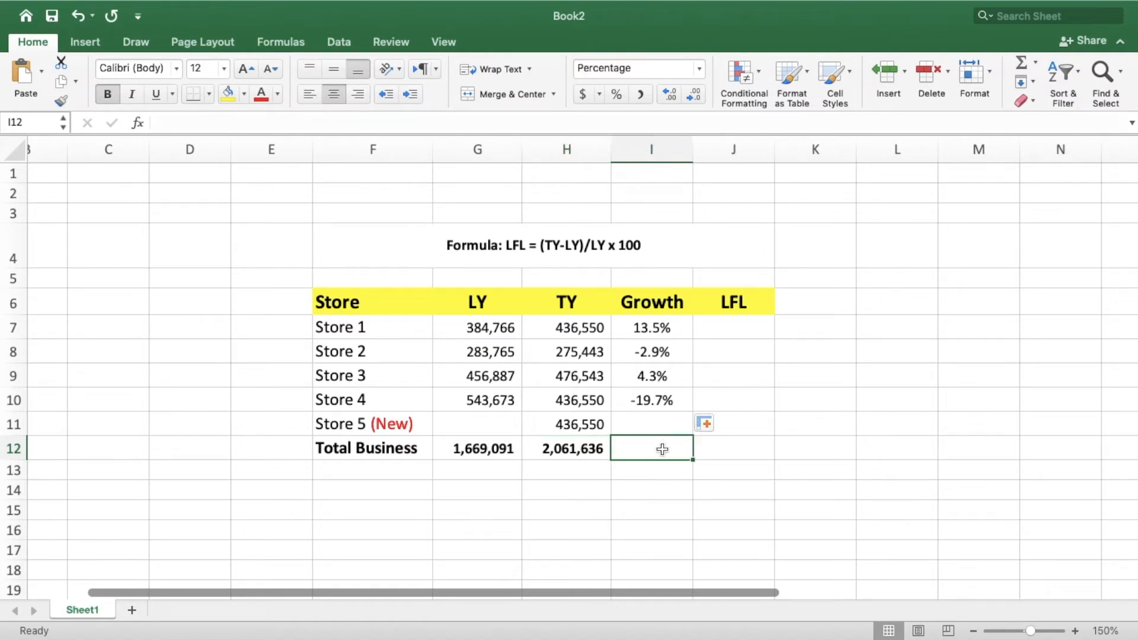
# - Enter Total Business growth as =(H12-G12)/G12, showing 23.5%
pyautogui.write('(')
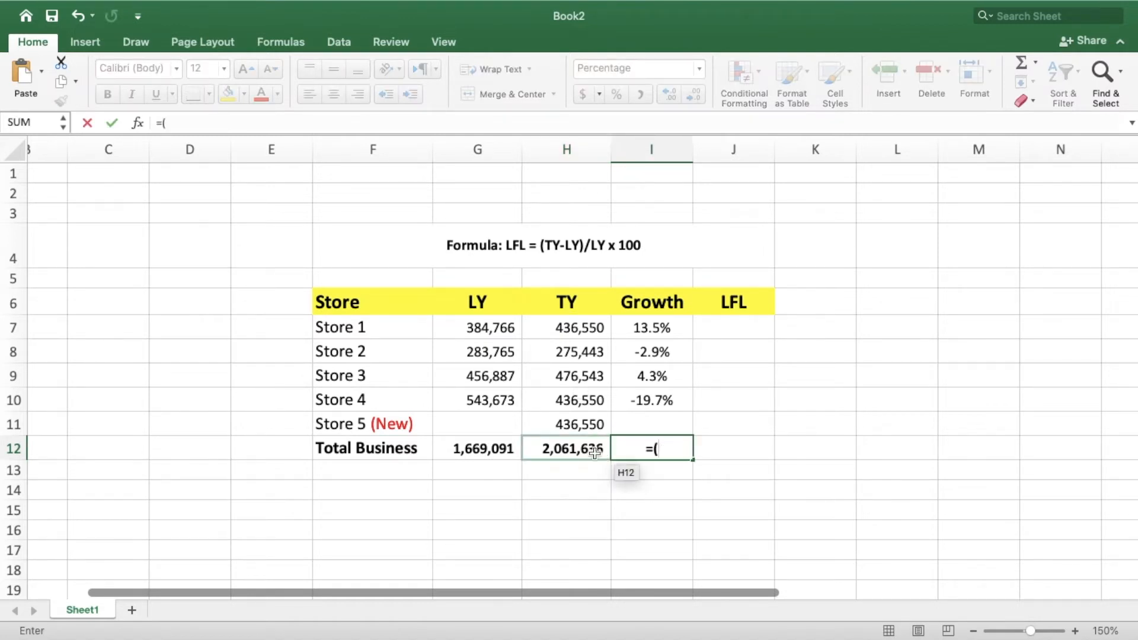
pyautogui.write('H12-G12')
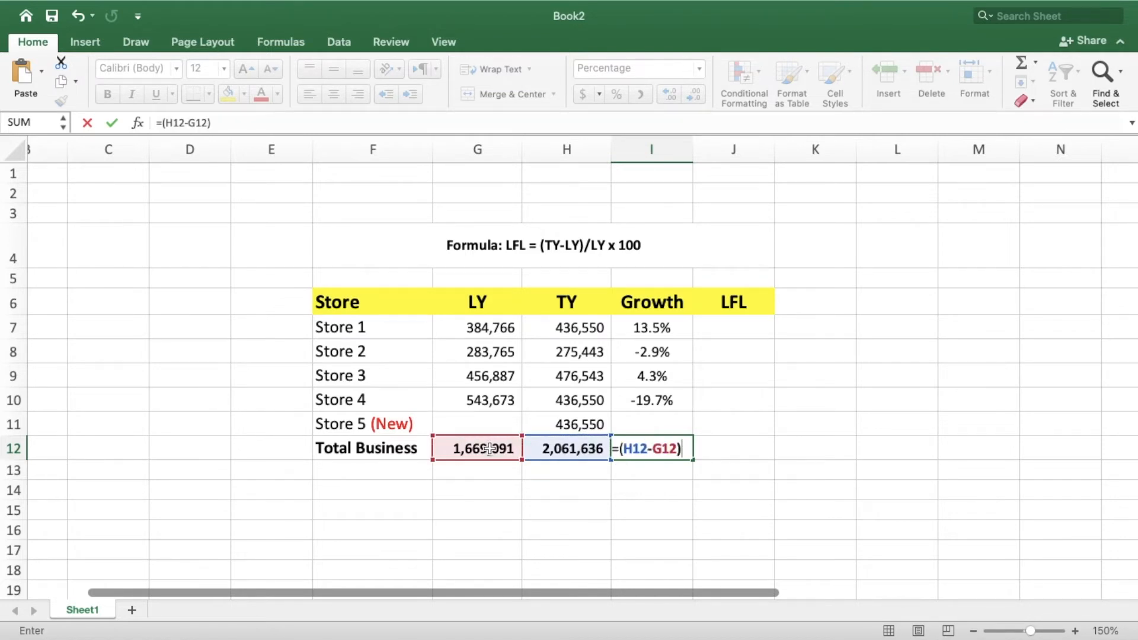
pyautogui.write('/G12')
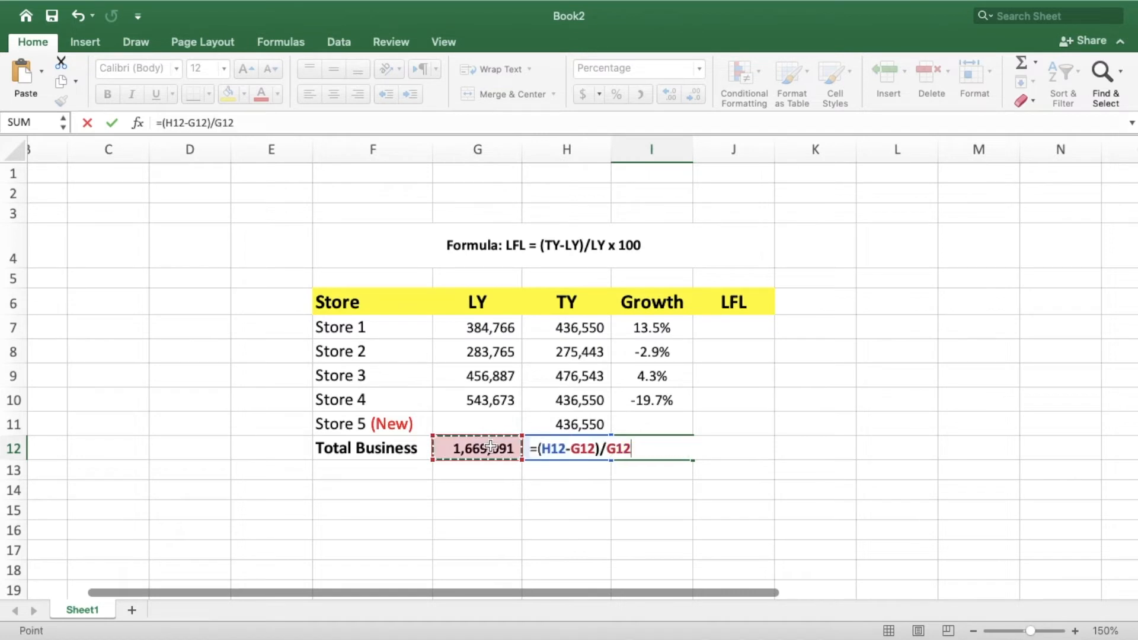
pyautogui.press('Return')
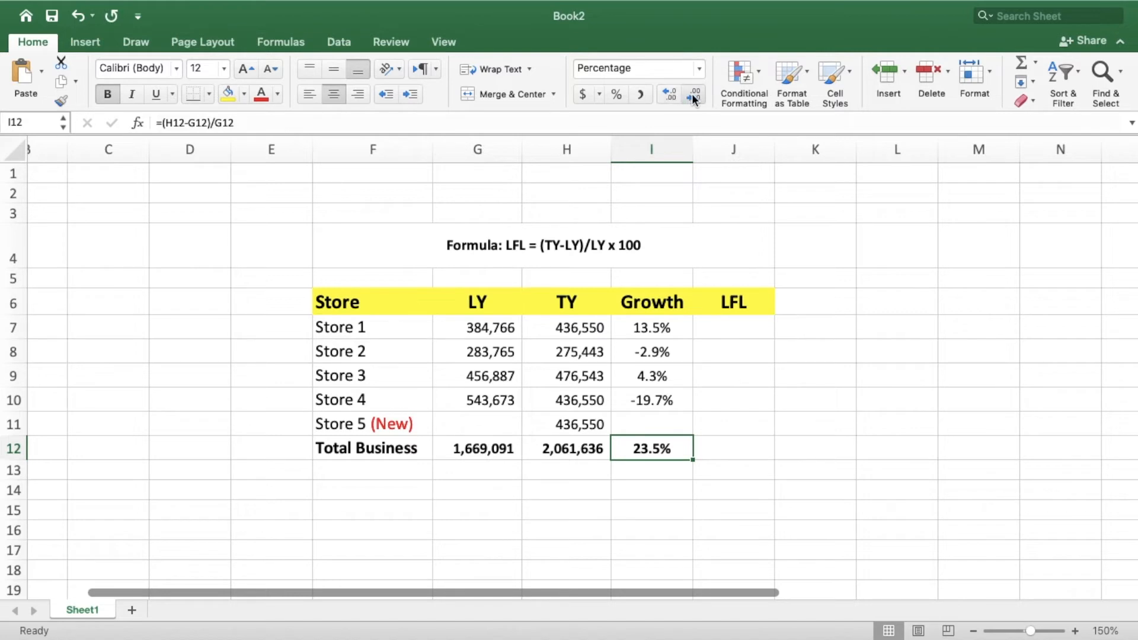
pyautogui.click(815, 549)
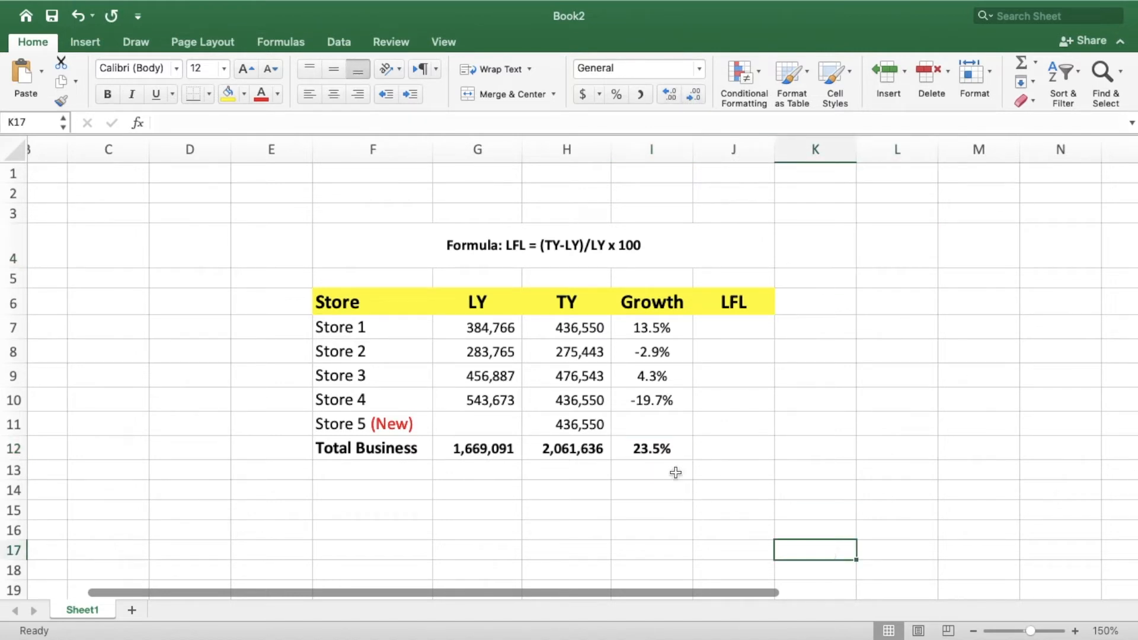
pyautogui.moveTo(663, 463)
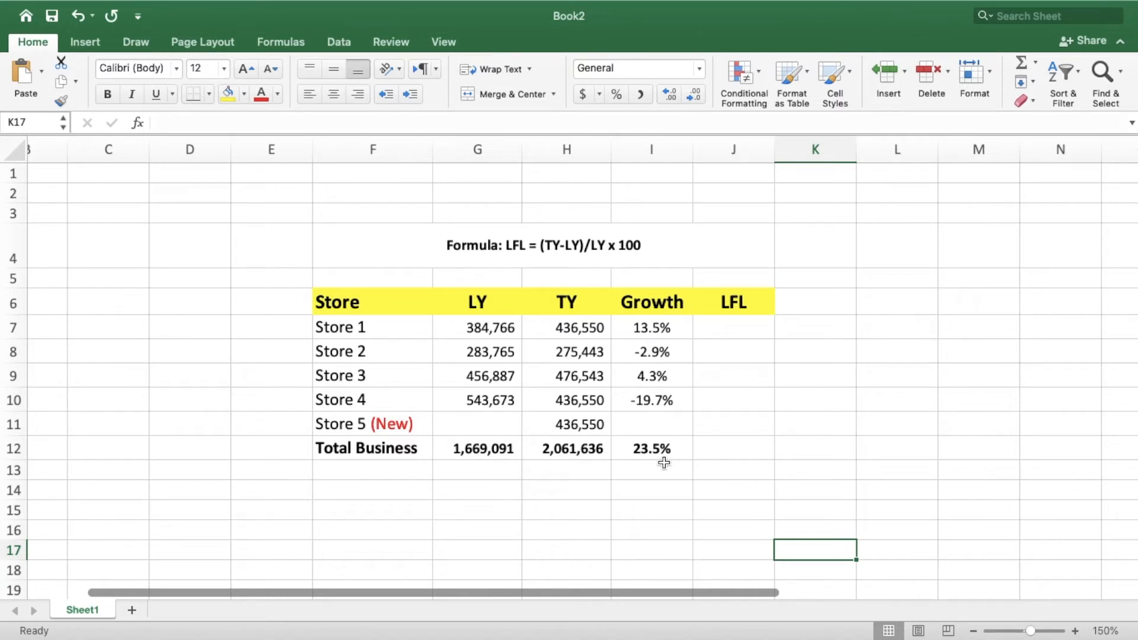
pyautogui.moveTo(652, 461)
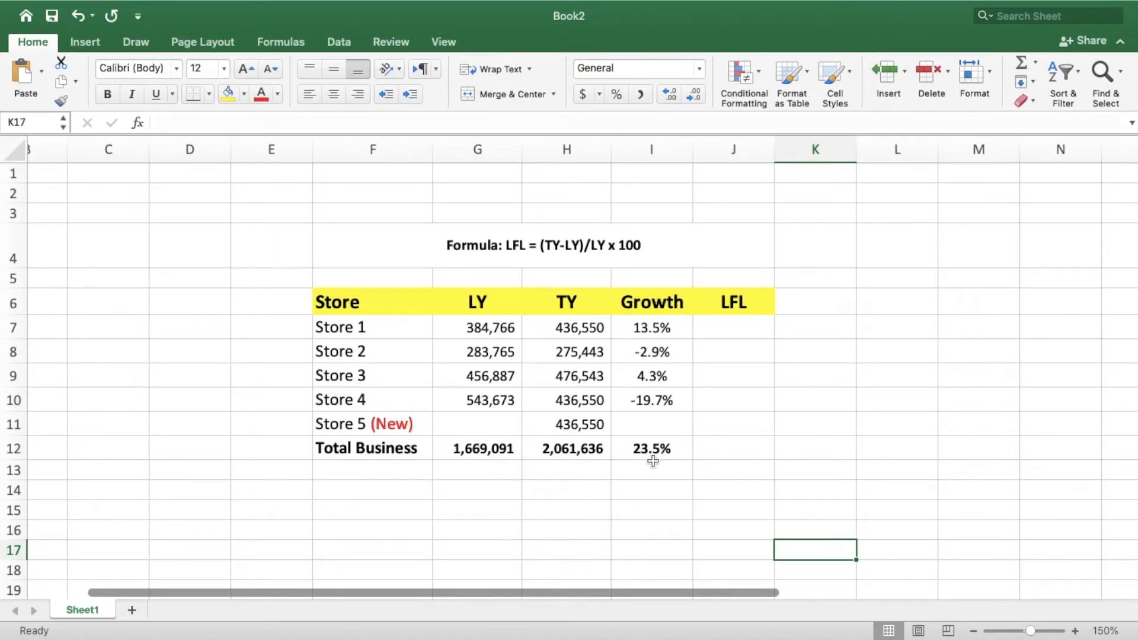
pyautogui.moveTo(660, 457)
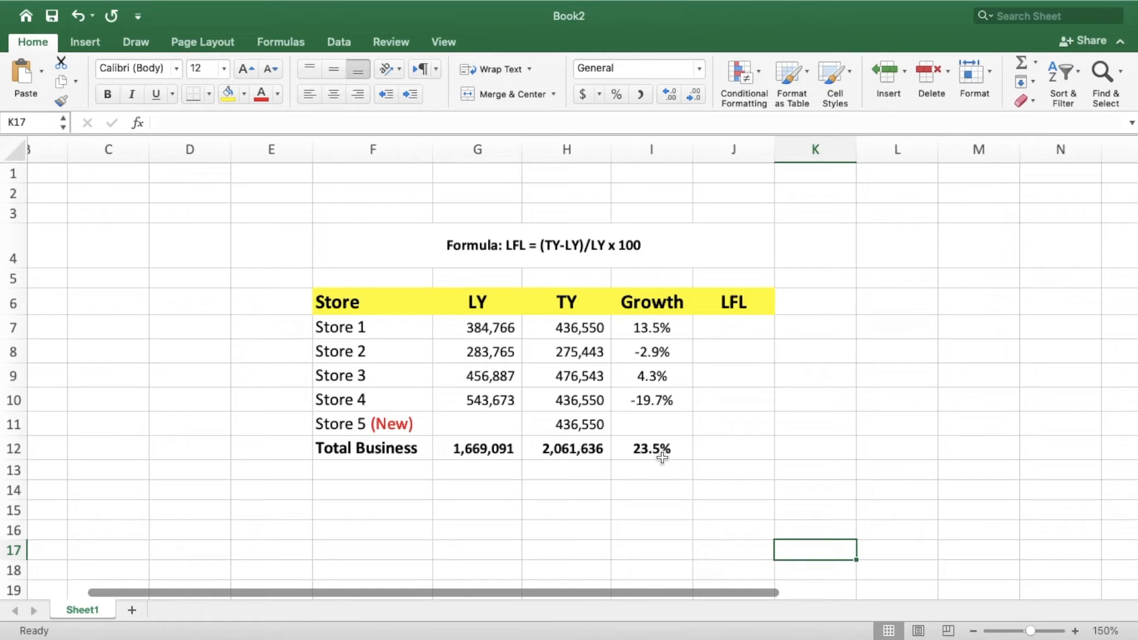
pyautogui.moveTo(654, 459)
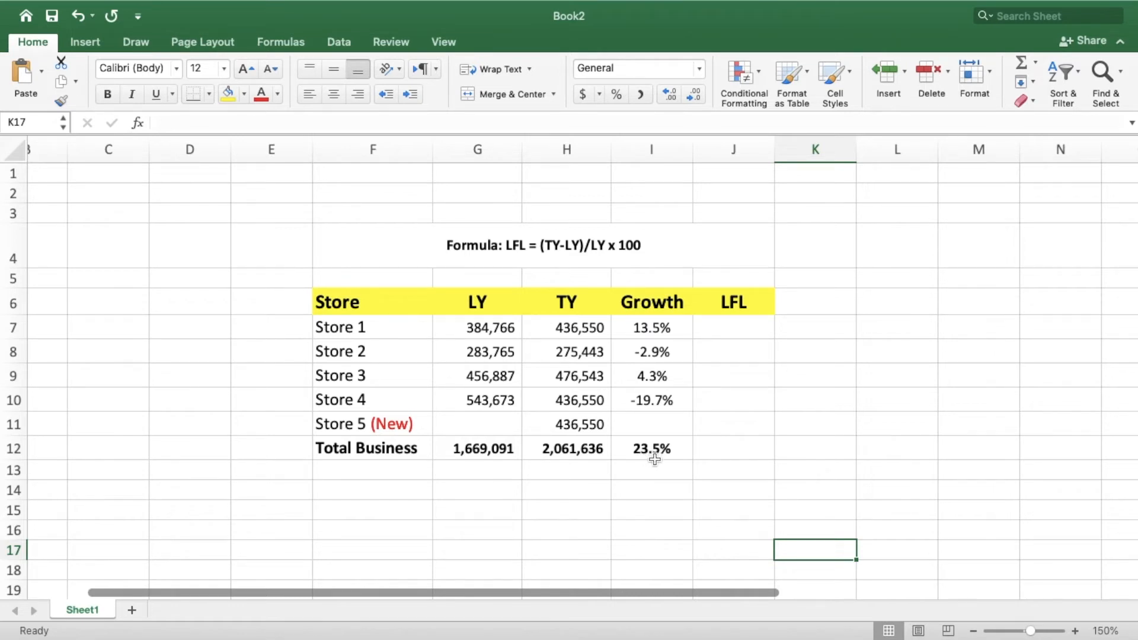
pyautogui.moveTo(747, 325)
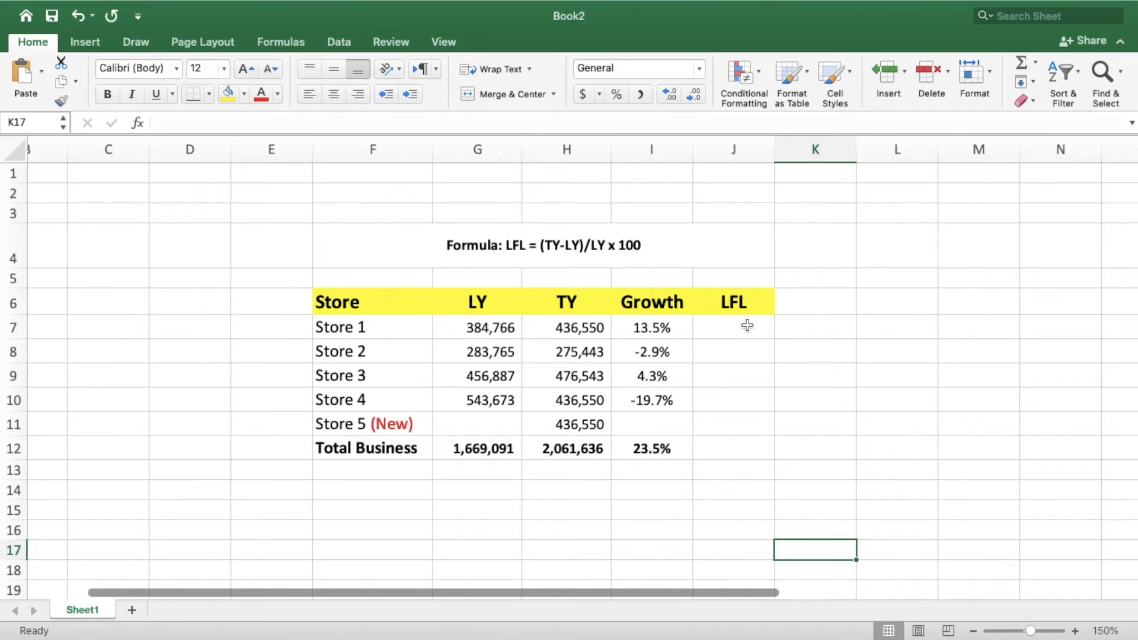
# - Enter Store 1's LFL as =(H7-G7)/G7 and fill it down to Store 4 (13.5%, -2.9%, 4.3%, -19.7%)
pyautogui.click(732, 327)
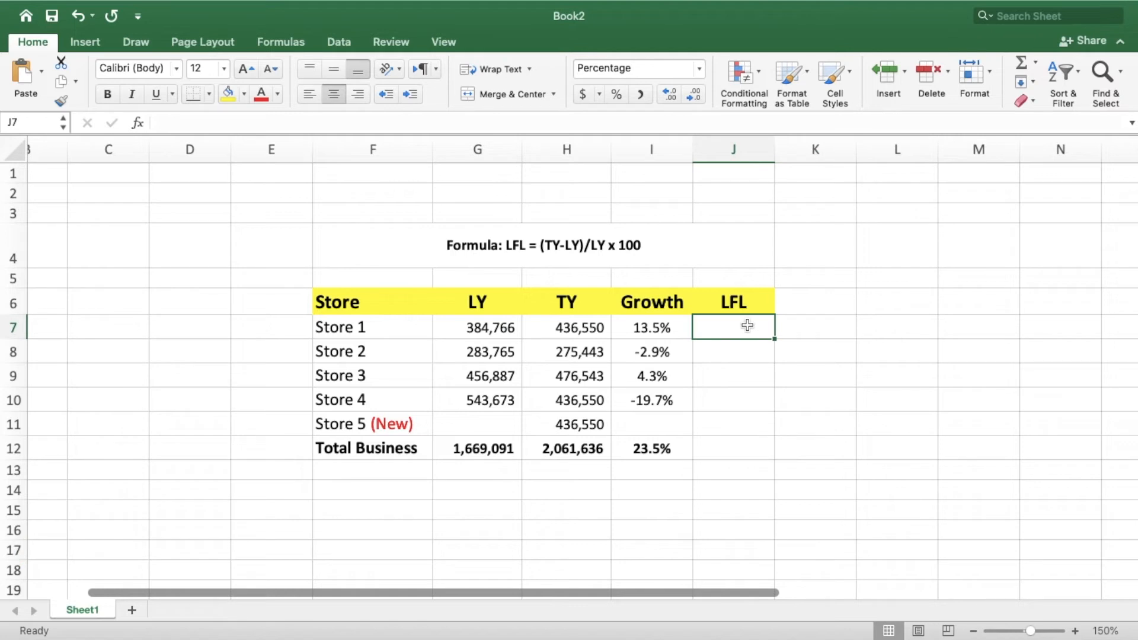
pyautogui.write('=(')
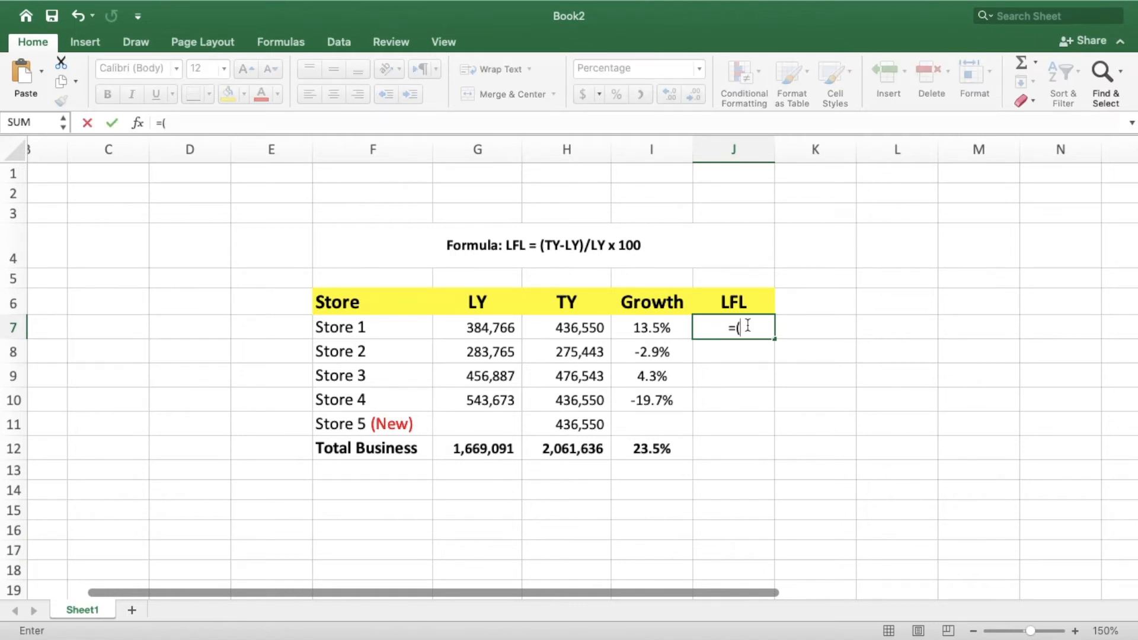
pyautogui.click(567, 327)
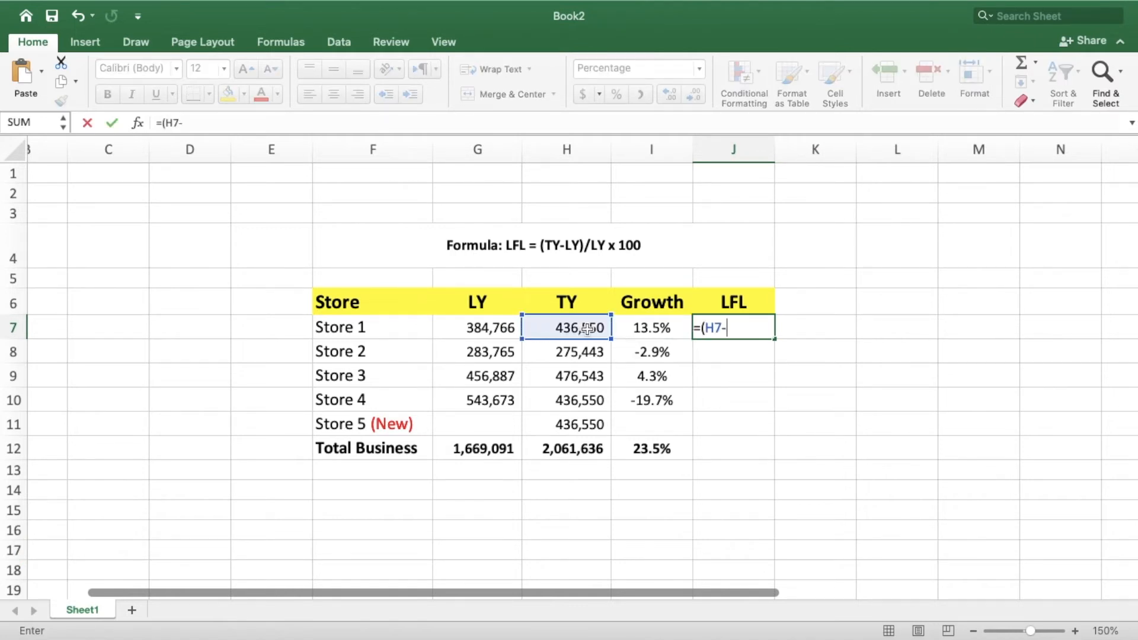
pyautogui.click(477, 328)
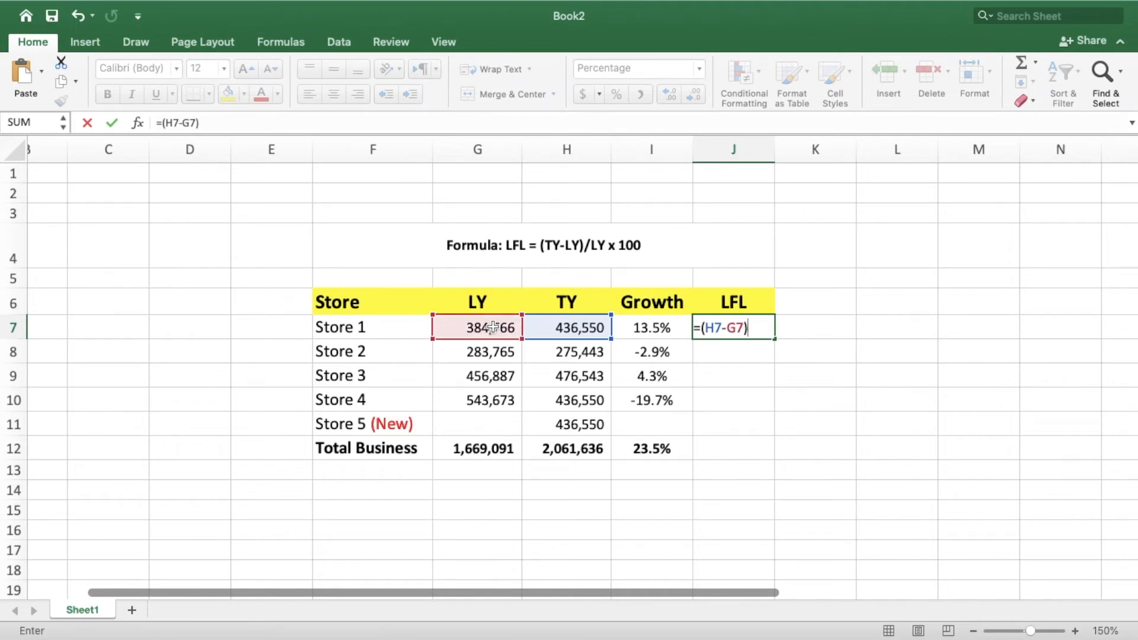
pyautogui.press('Return')
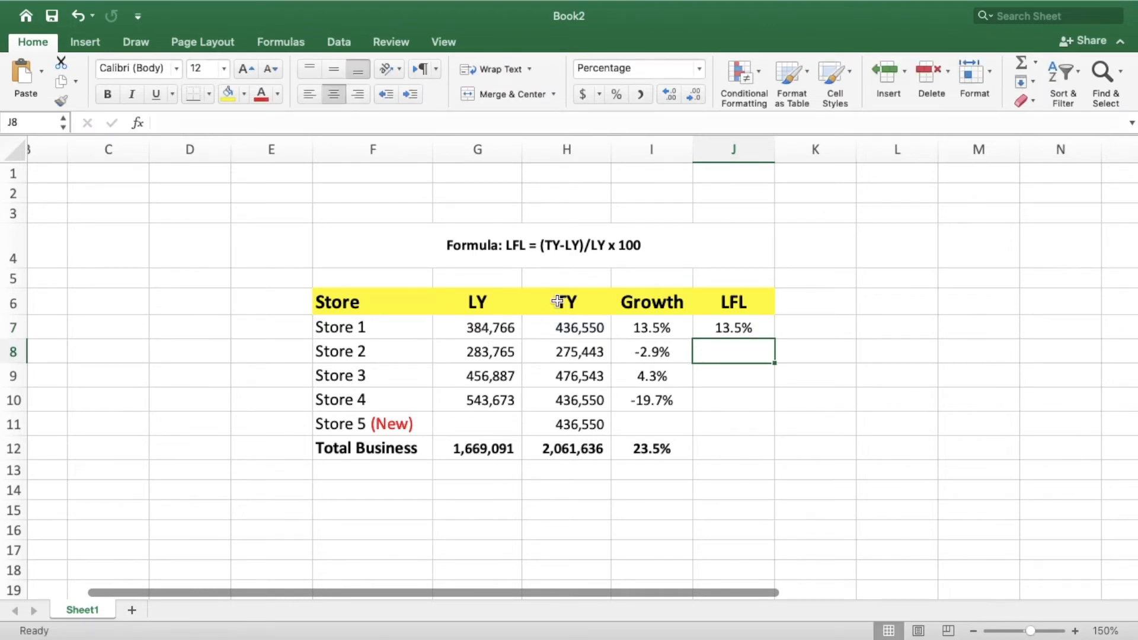
pyautogui.click(731, 328)
pyautogui.write('=')
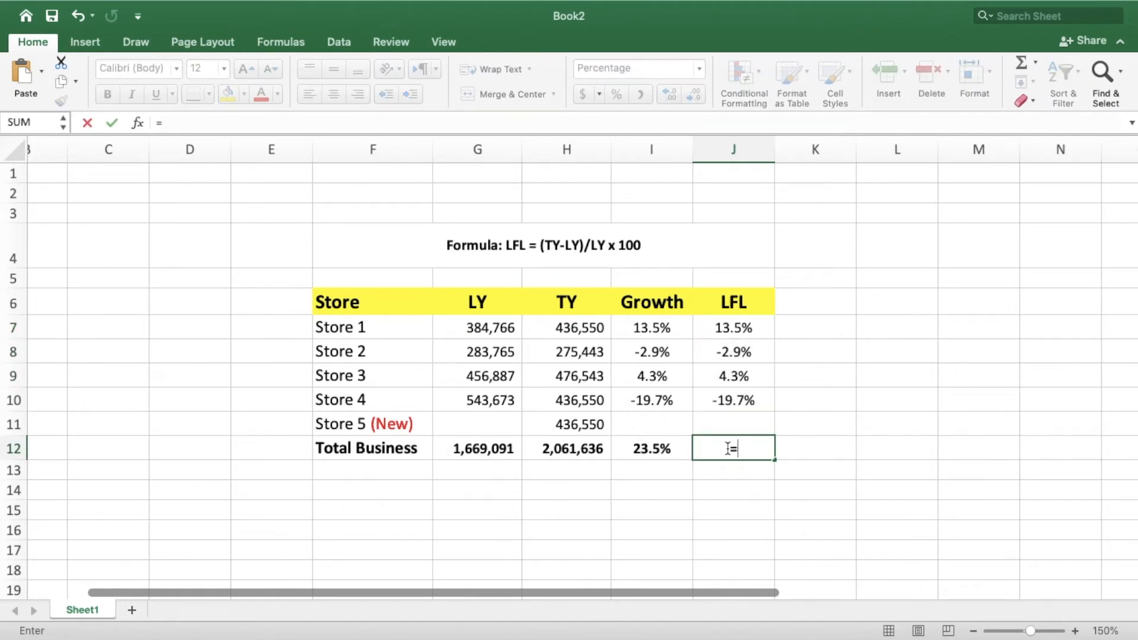
# - Enter Total Business LFL as =(SUM(H7:H10)-SUM(G7:G10))/SUM(G7:G10), showing -3%
pyautogui.write('(su')
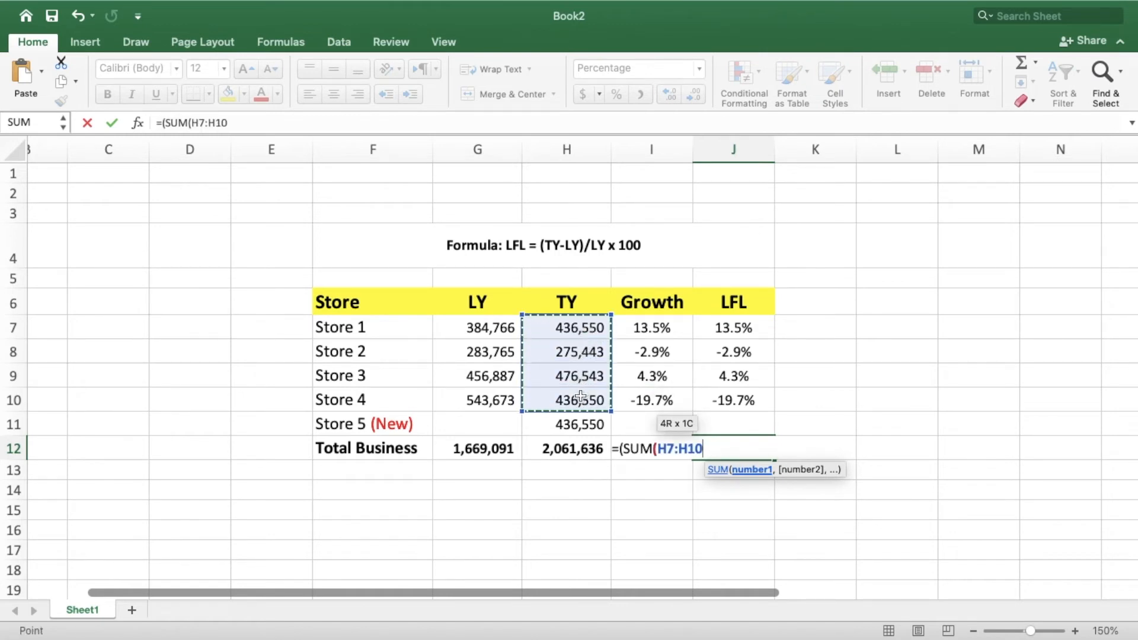
pyautogui.write(')')
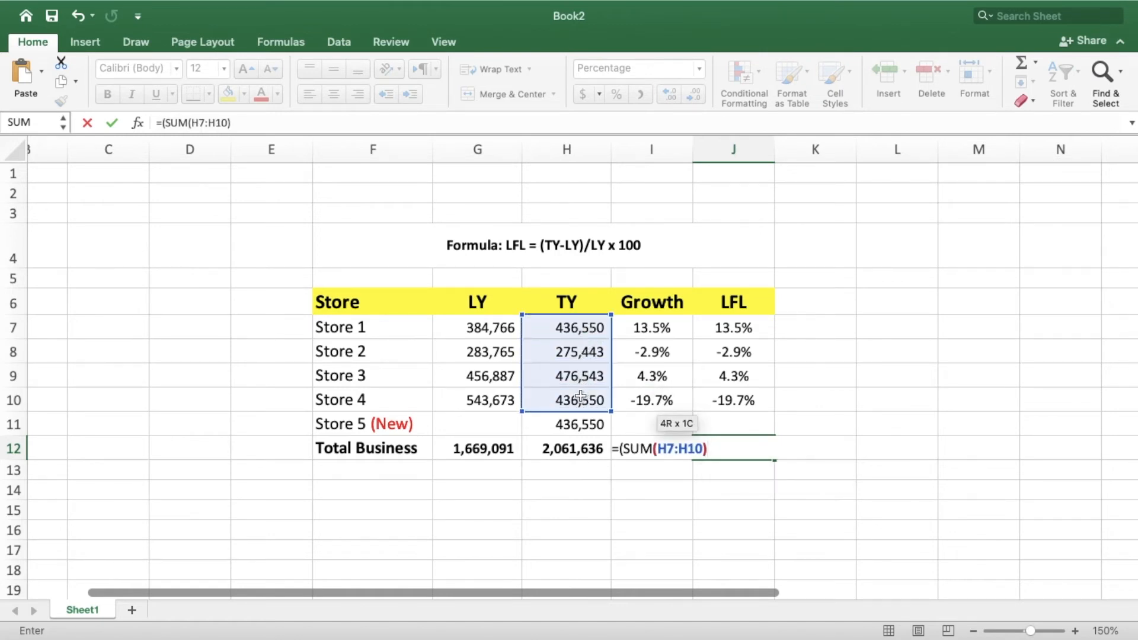
pyautogui.write('-')
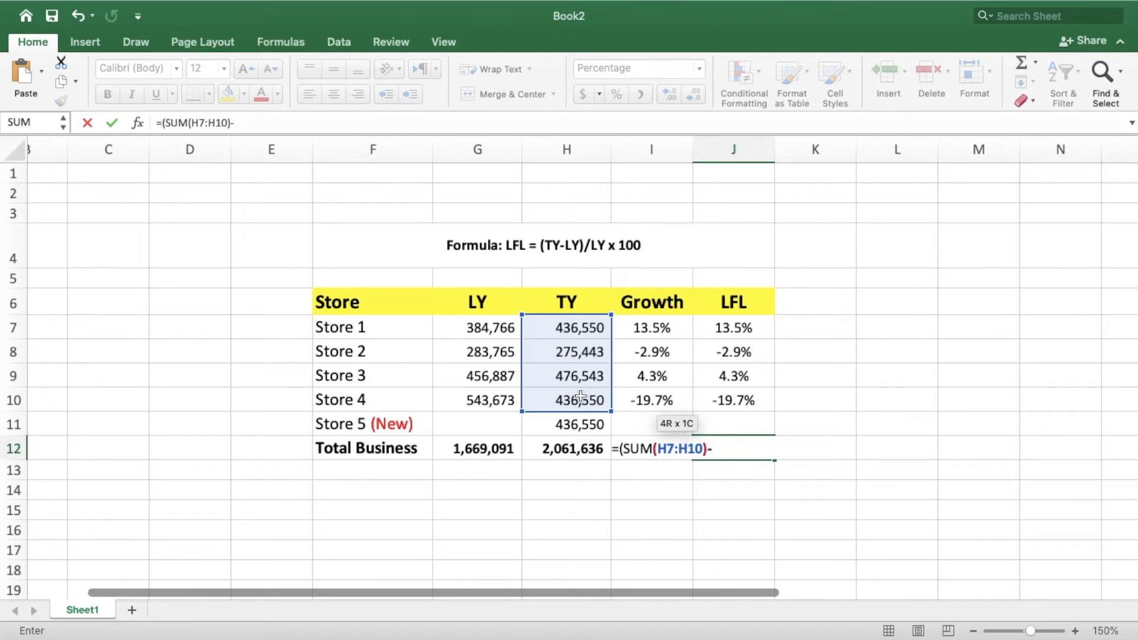
pyautogui.write('sum')
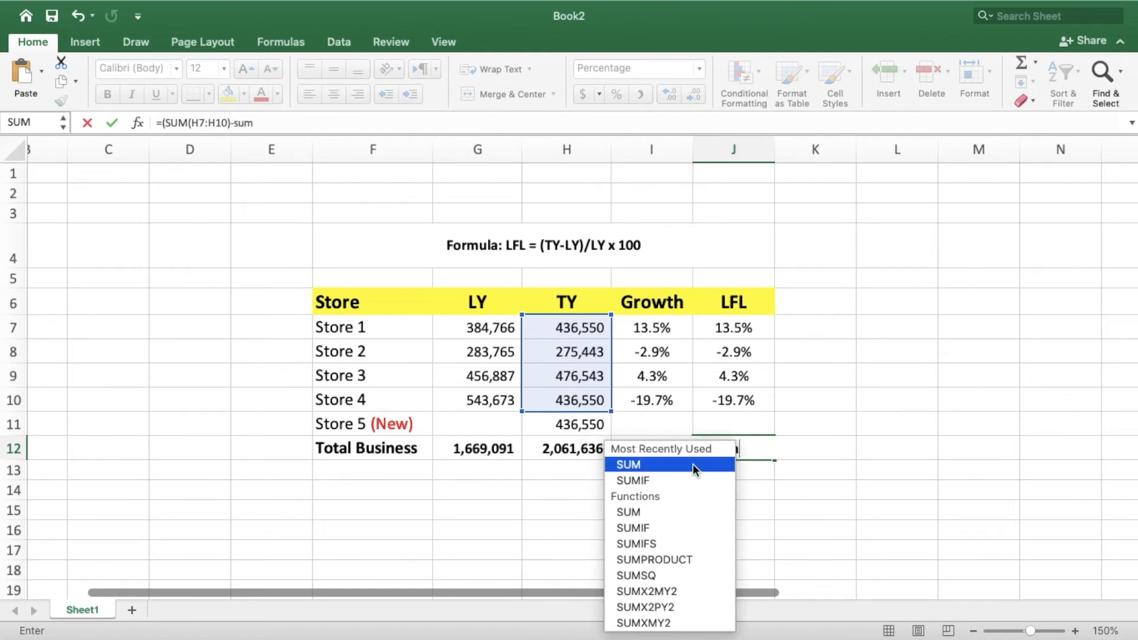
pyautogui.click(627, 465)
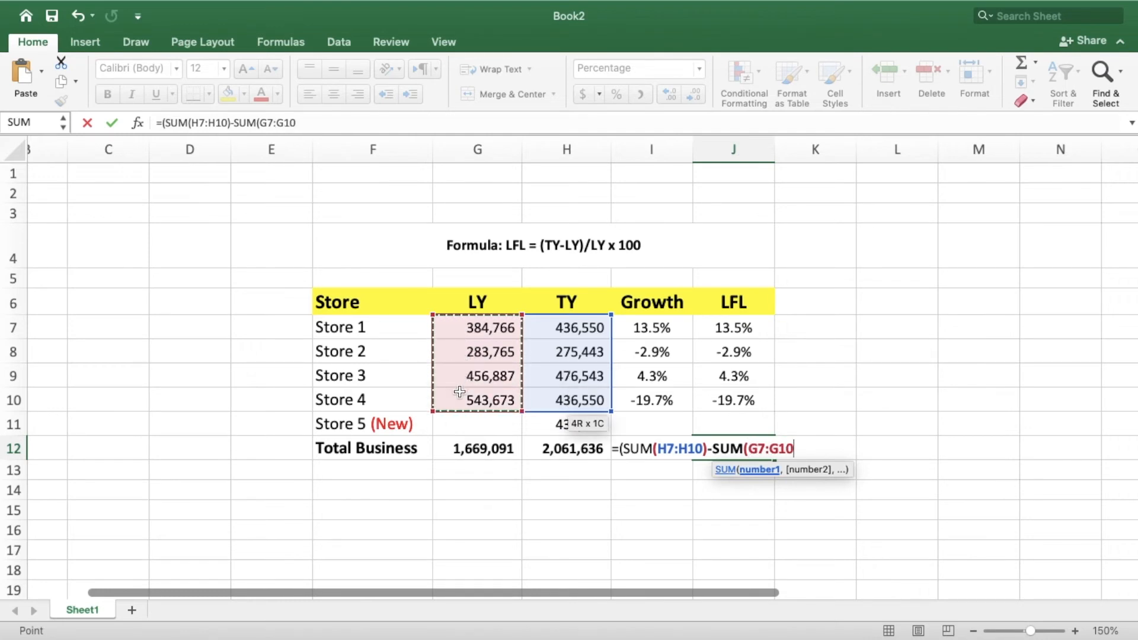
pyautogui.write(')')
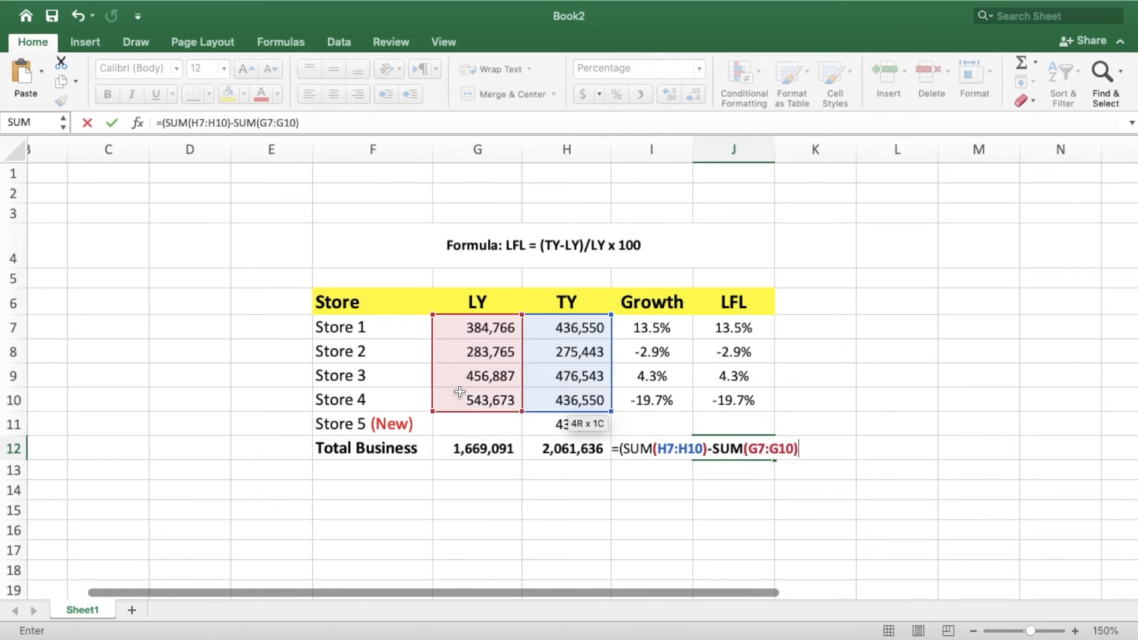
pyautogui.write(')')
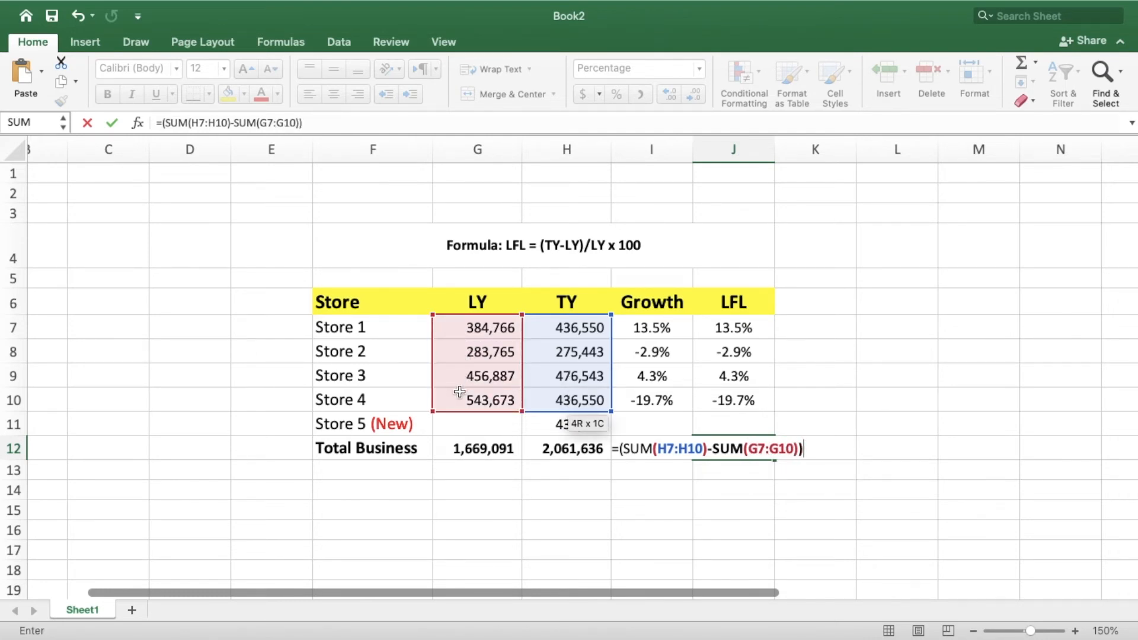
pyautogui.write('/')
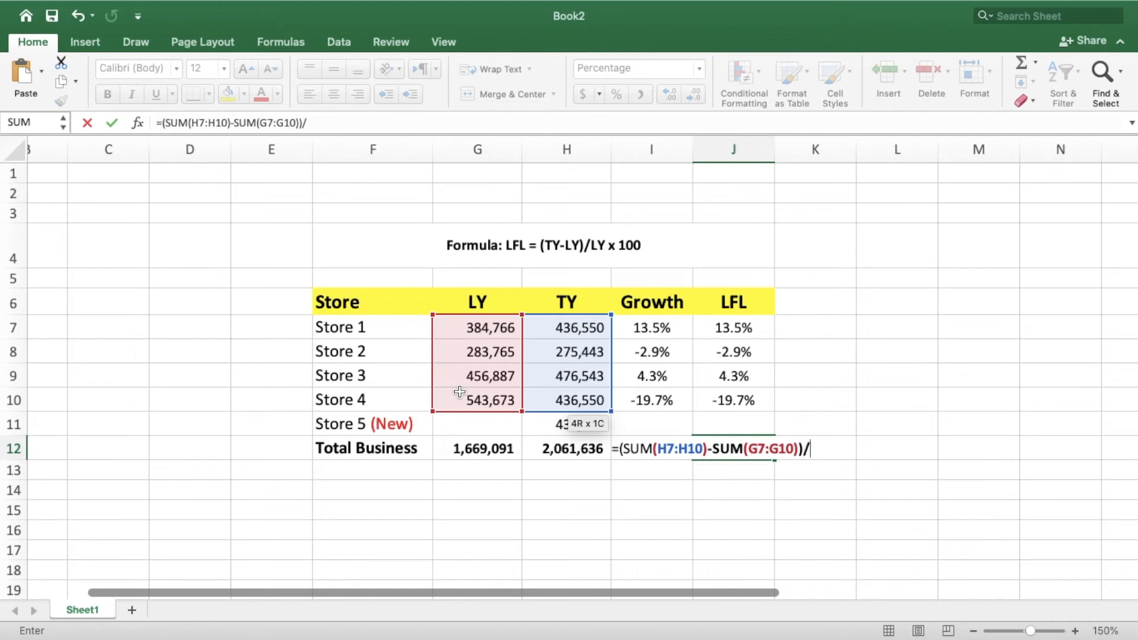
pyautogui.write('sum')
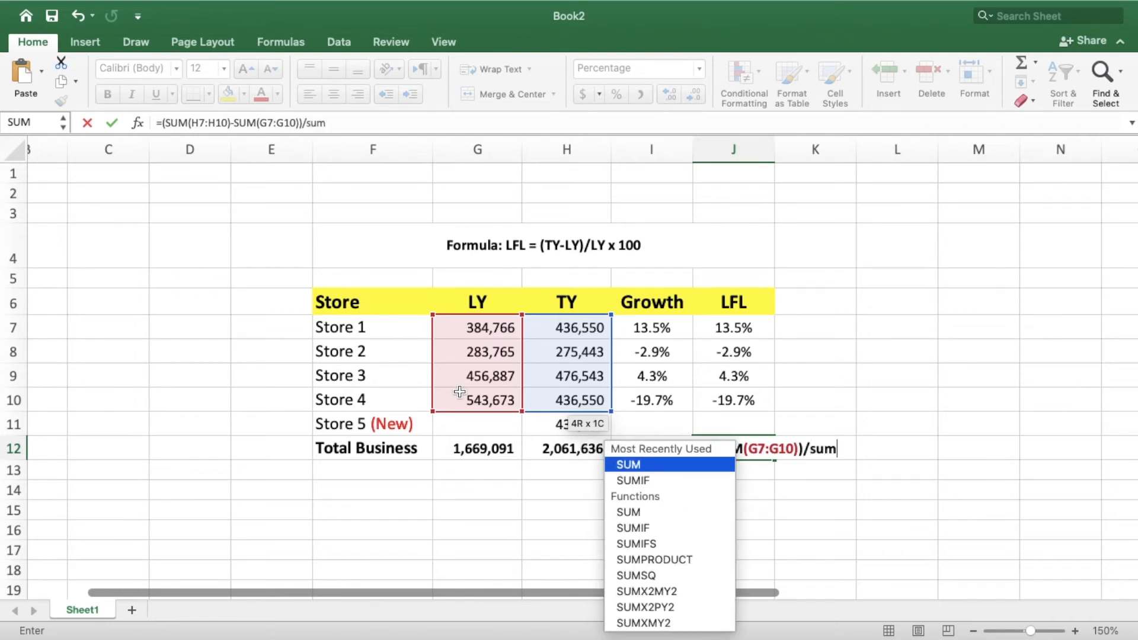
pyautogui.click(627, 465)
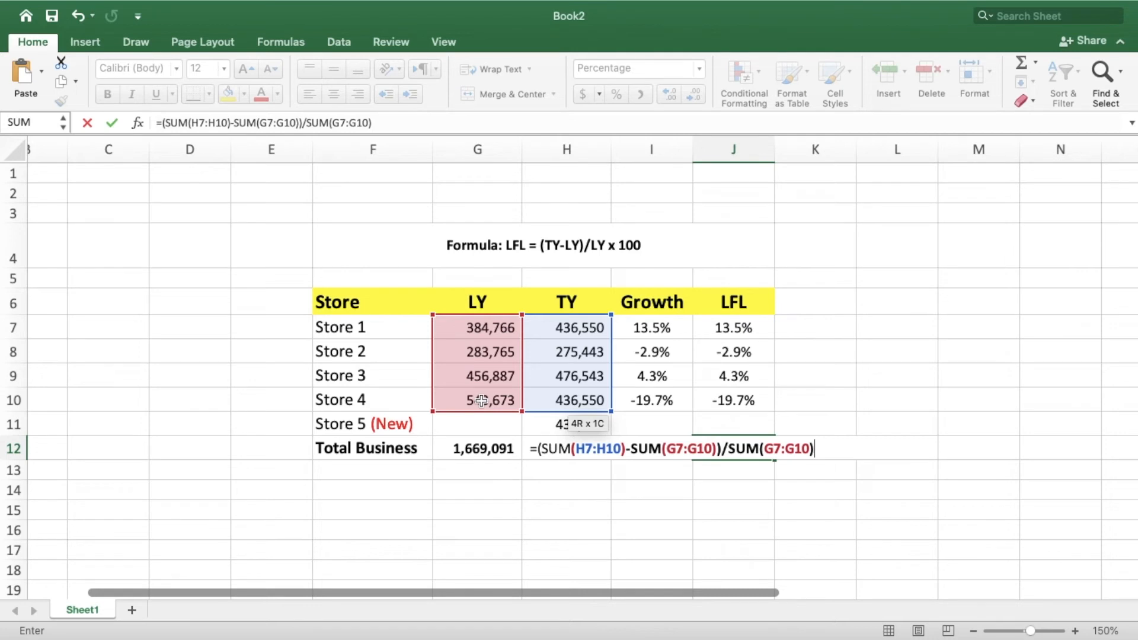
pyautogui.press('Return')
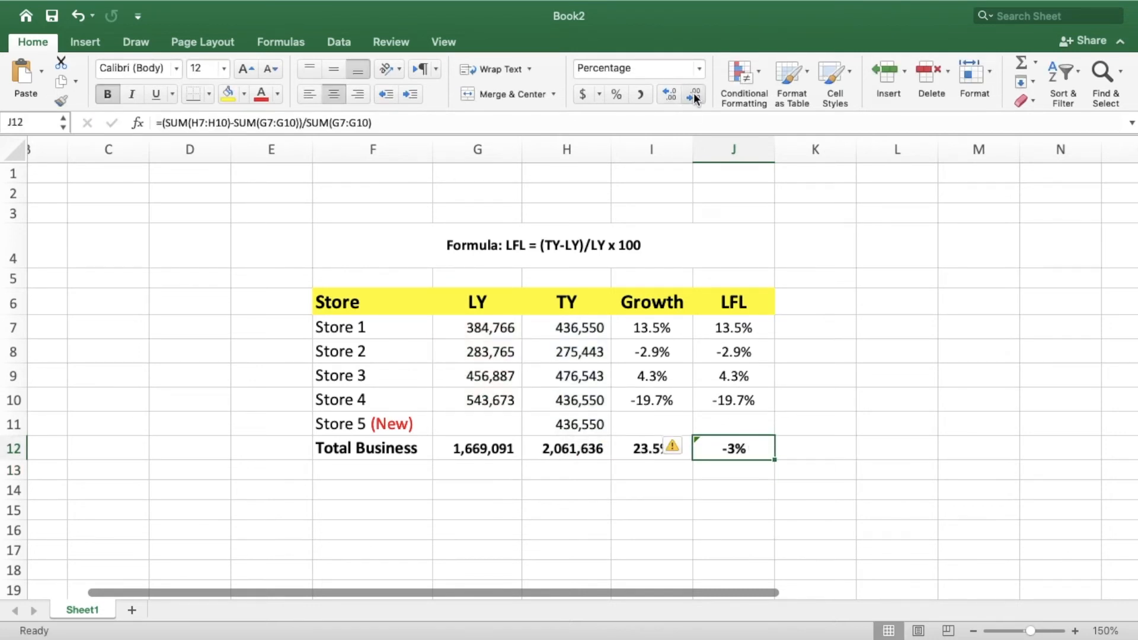
# - Show the Total Business LFL with one decimal place, reading -2.6%
pyautogui.click(694, 93)
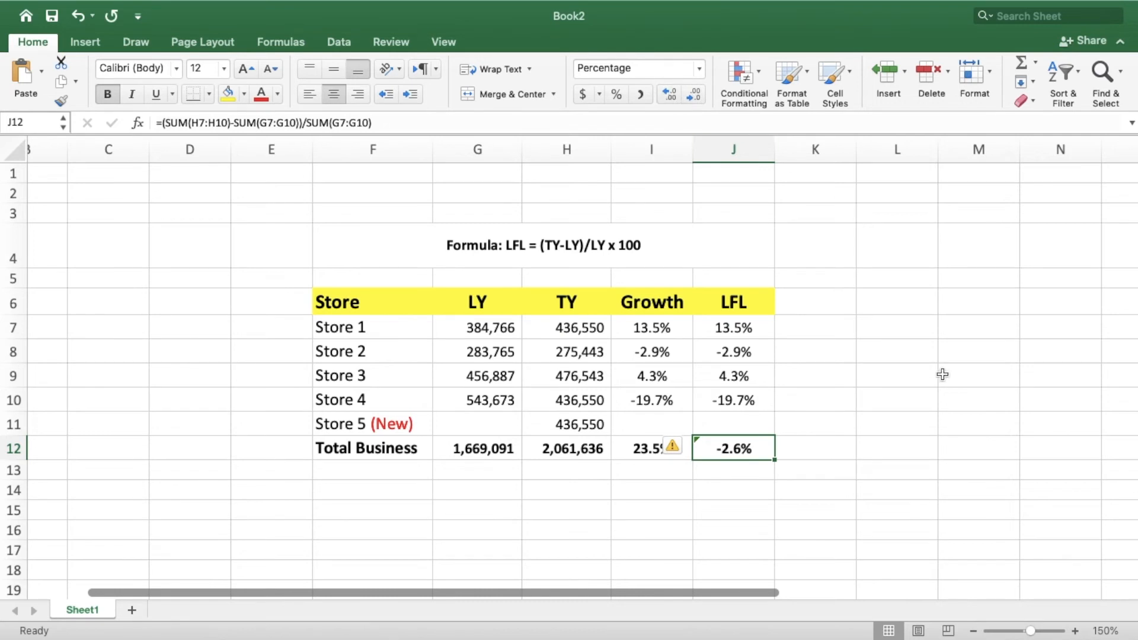
pyautogui.click(897, 530)
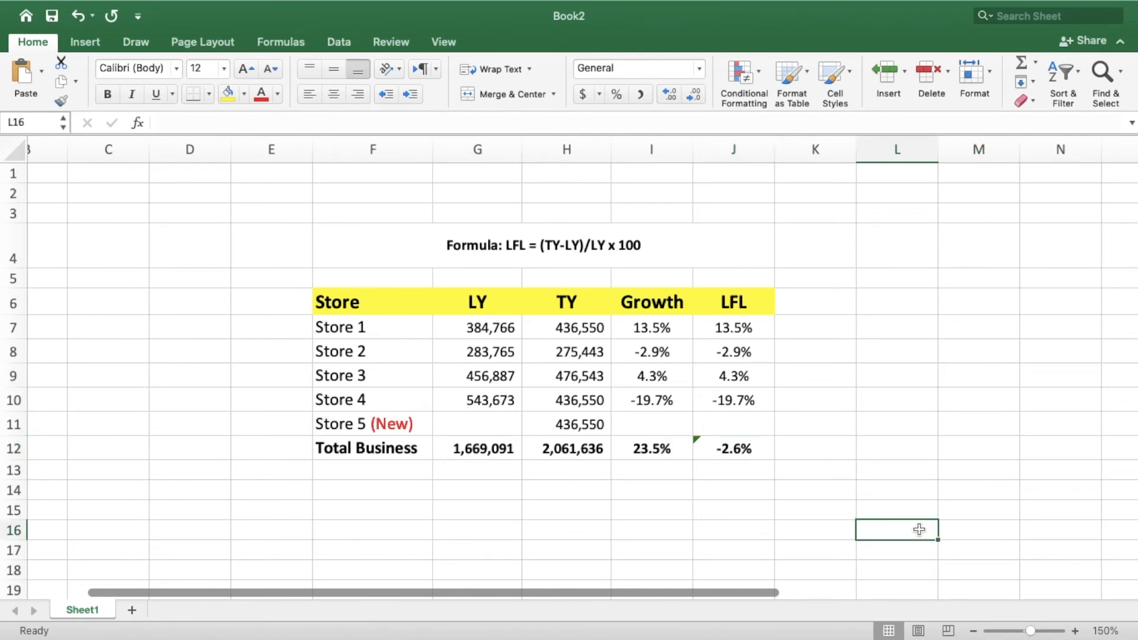
pyautogui.click(814, 548)
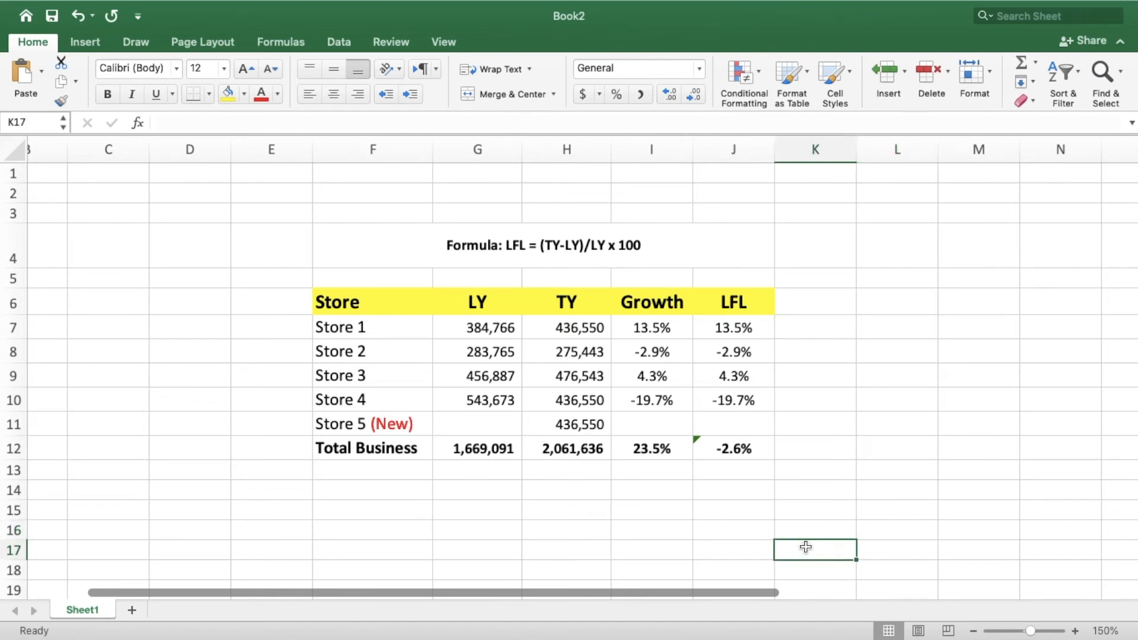
pyautogui.moveTo(750, 477)
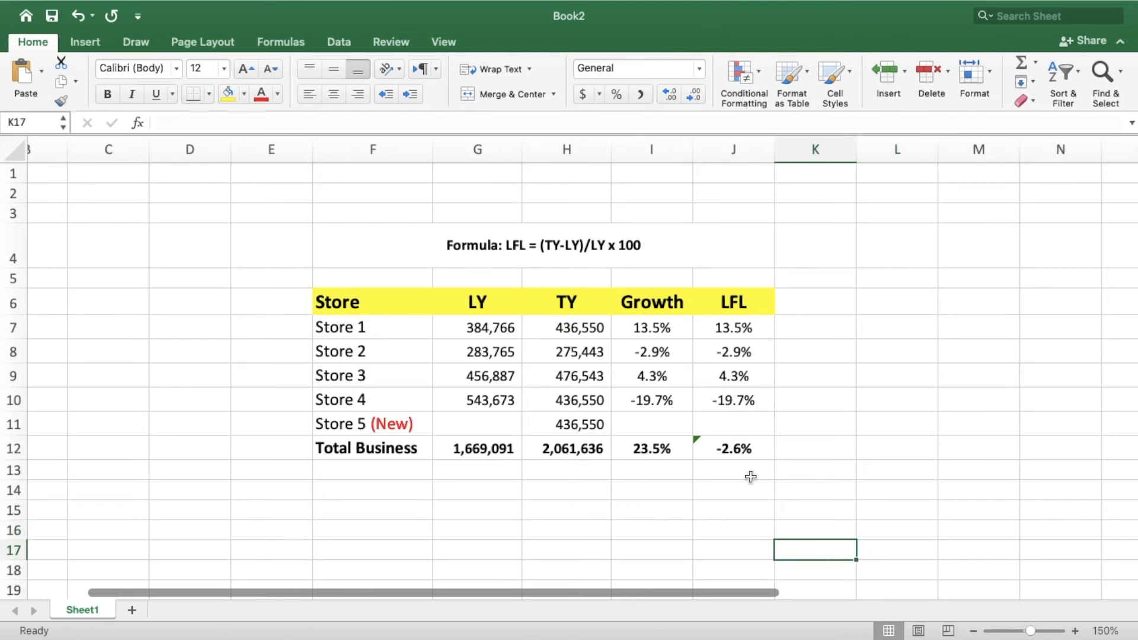
pyautogui.click(896, 510)
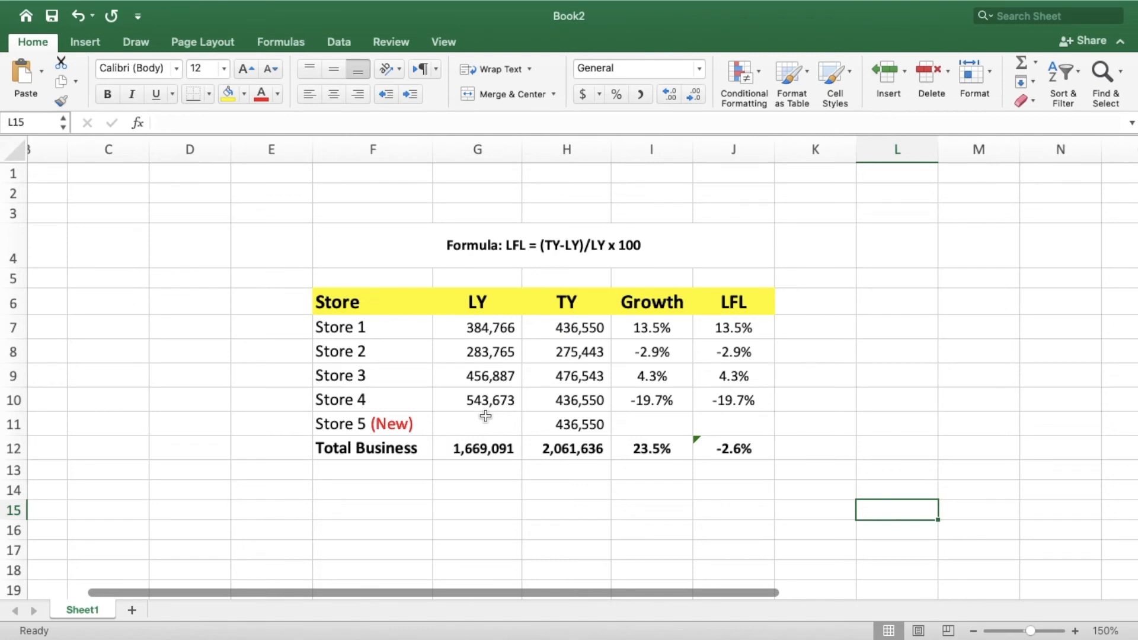
pyautogui.moveTo(496, 424)
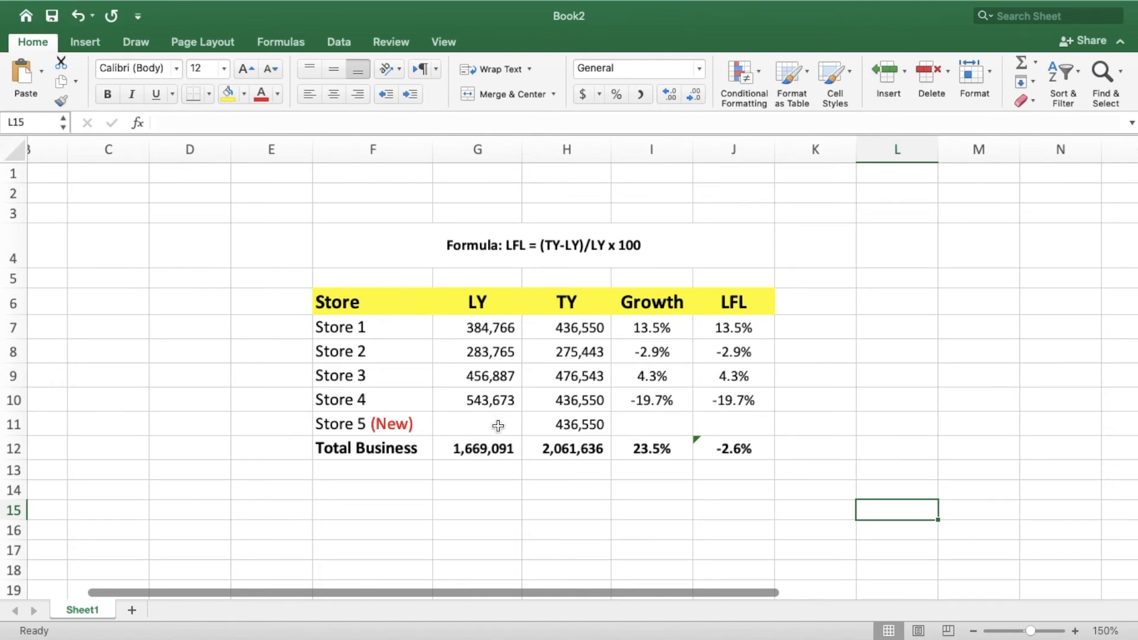
# - Give Store 5 LY sales of 145934, lifting its growth to 199.1% and Total LY to 1,815,025
pyautogui.click(651, 449)
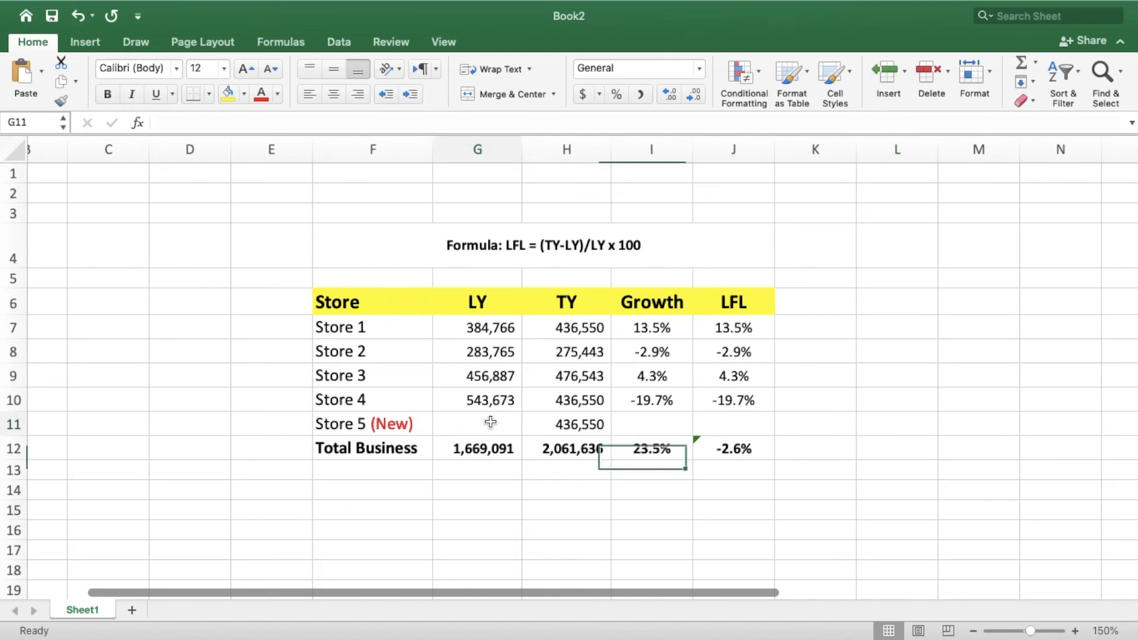
pyautogui.click(477, 425)
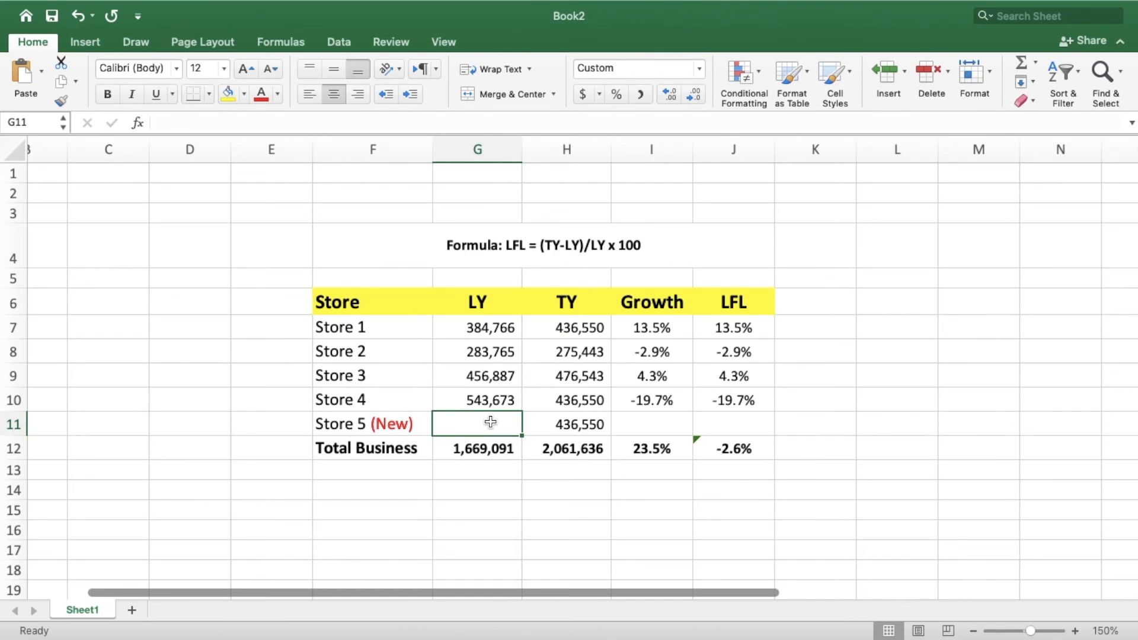
pyautogui.write('1')
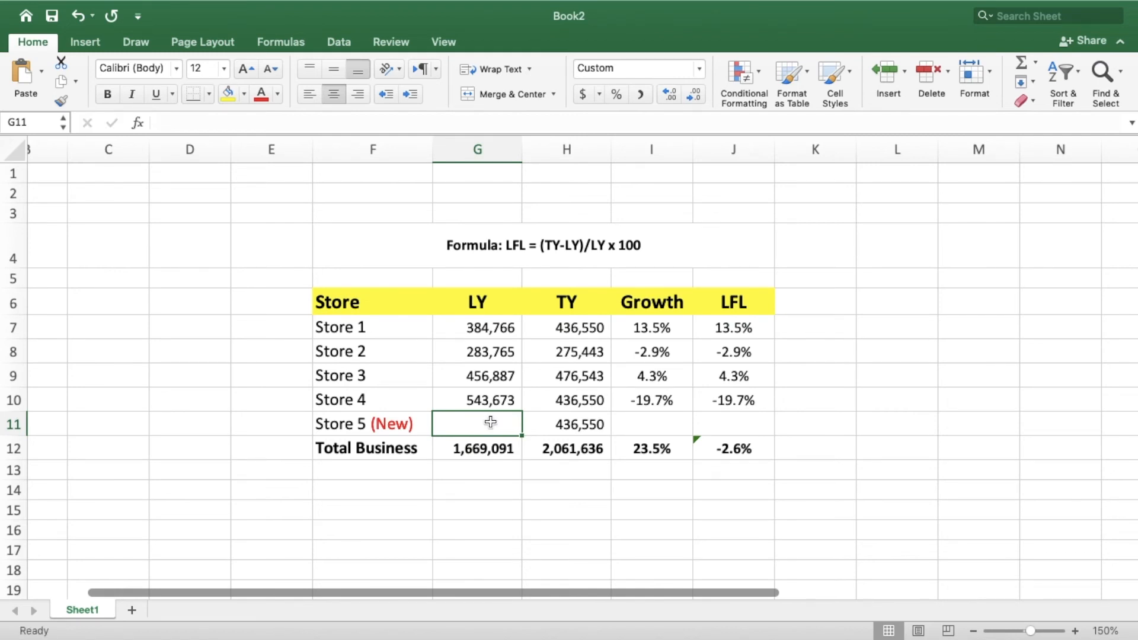
pyautogui.write('1')
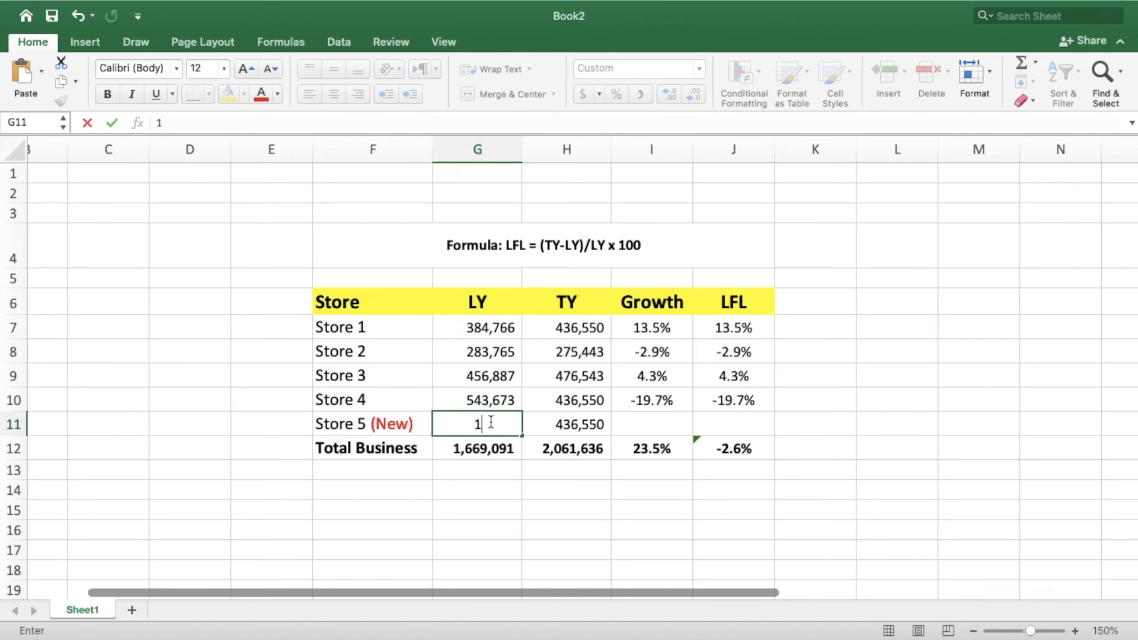
pyautogui.write('45')
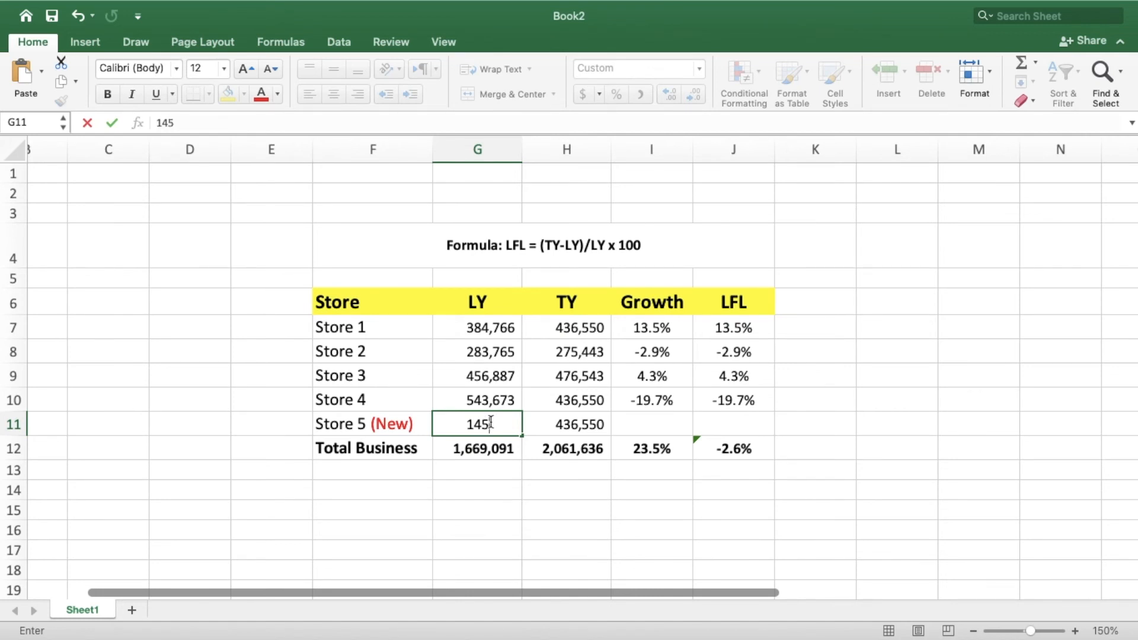
pyautogui.write('93')
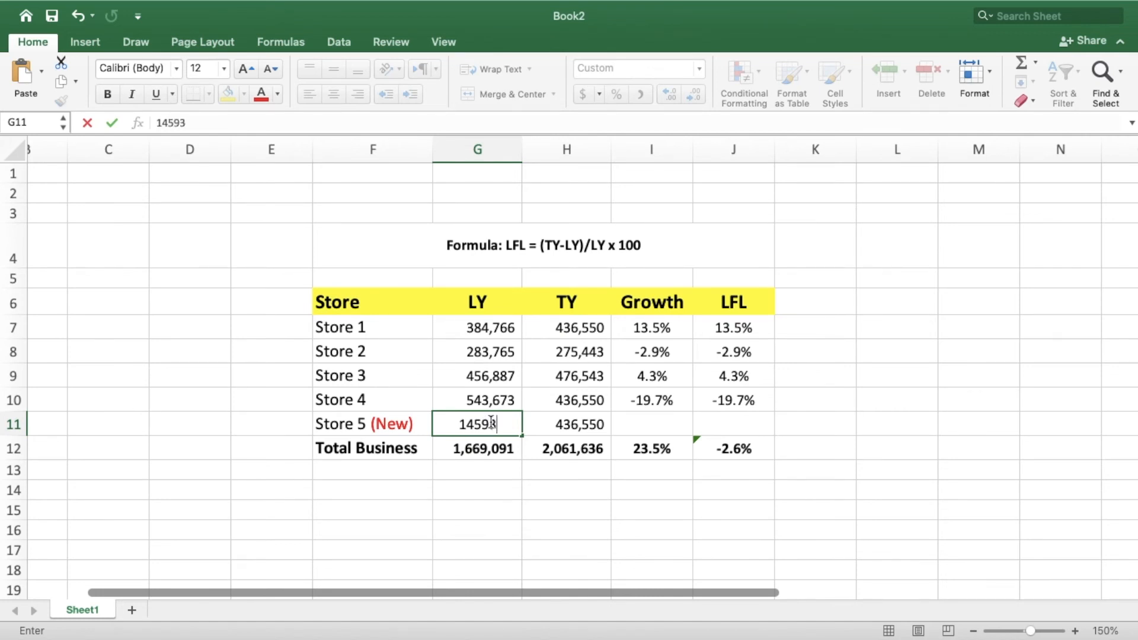
pyautogui.press('Return')
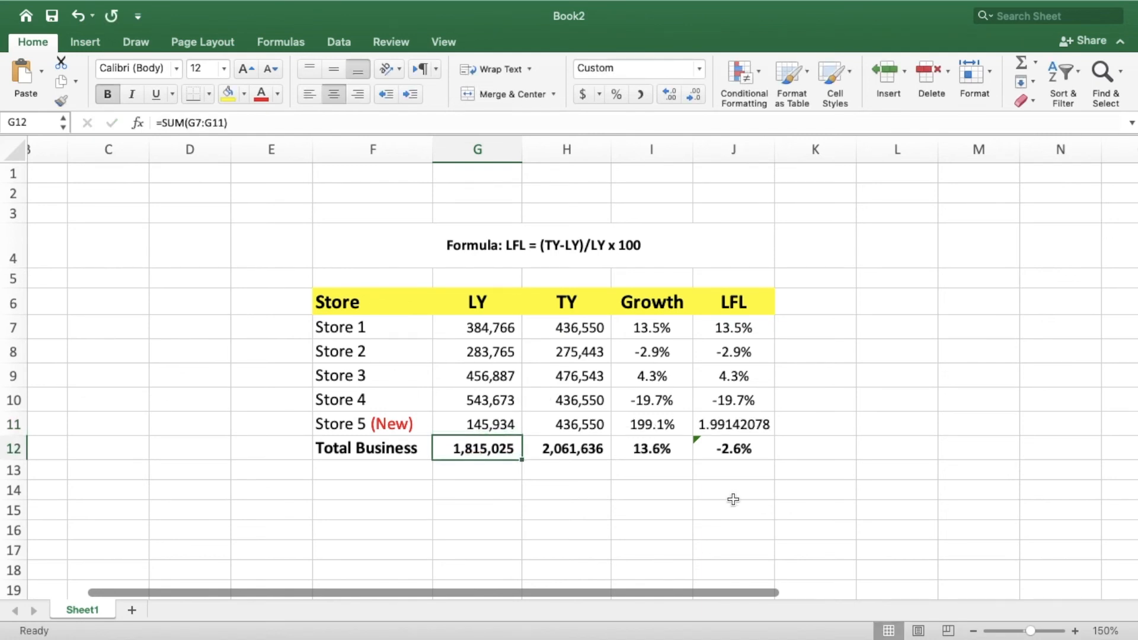
# - Clear Store 5's stray LFL value, leaving Total Business LFL at -2.6%
pyautogui.click(733, 489)
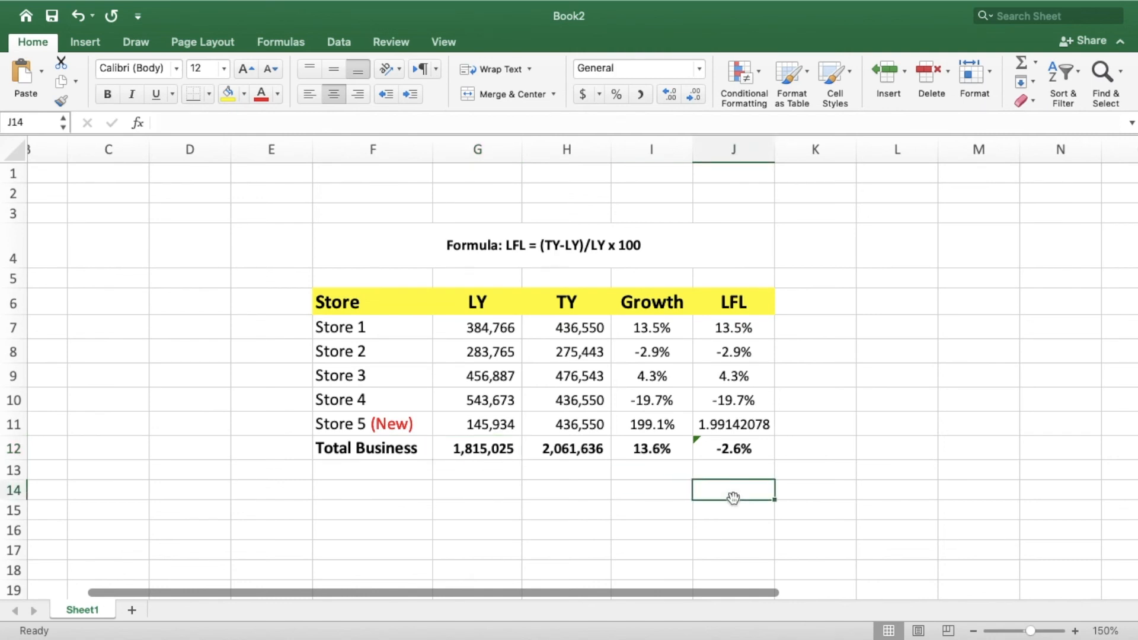
pyautogui.moveTo(751, 424)
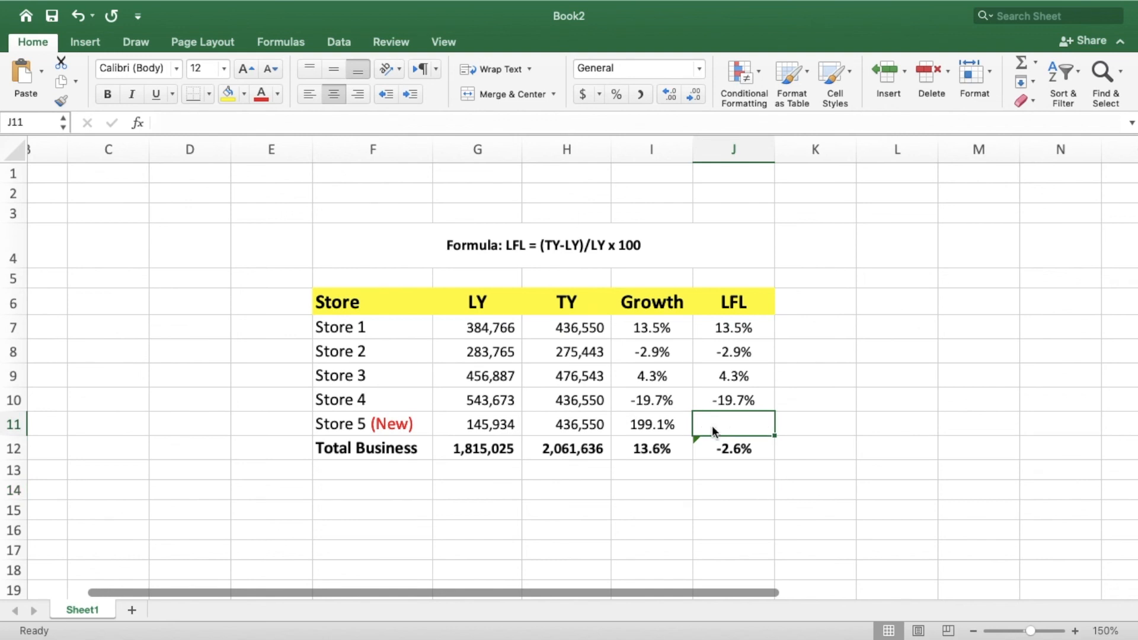
pyautogui.click(476, 530)
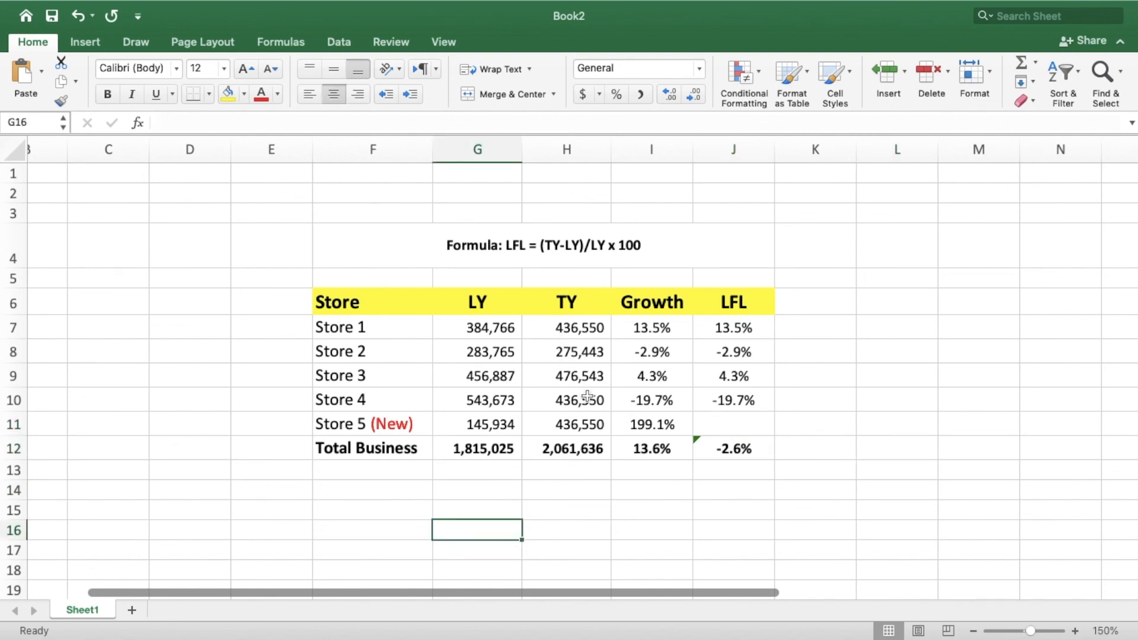
pyautogui.moveTo(613, 485)
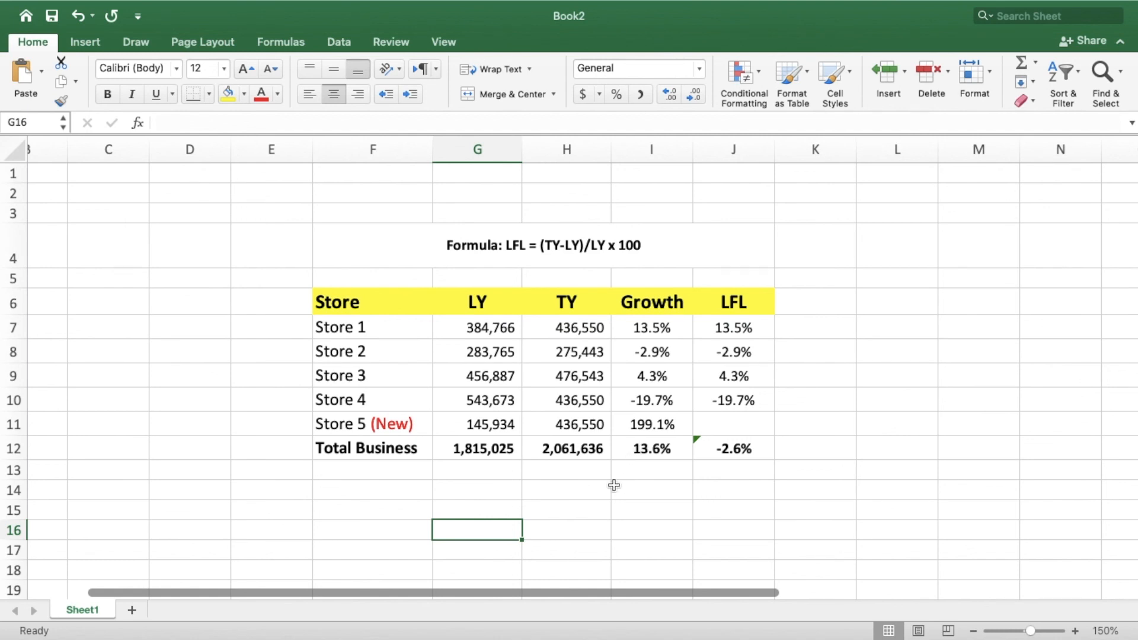
pyautogui.moveTo(499, 441)
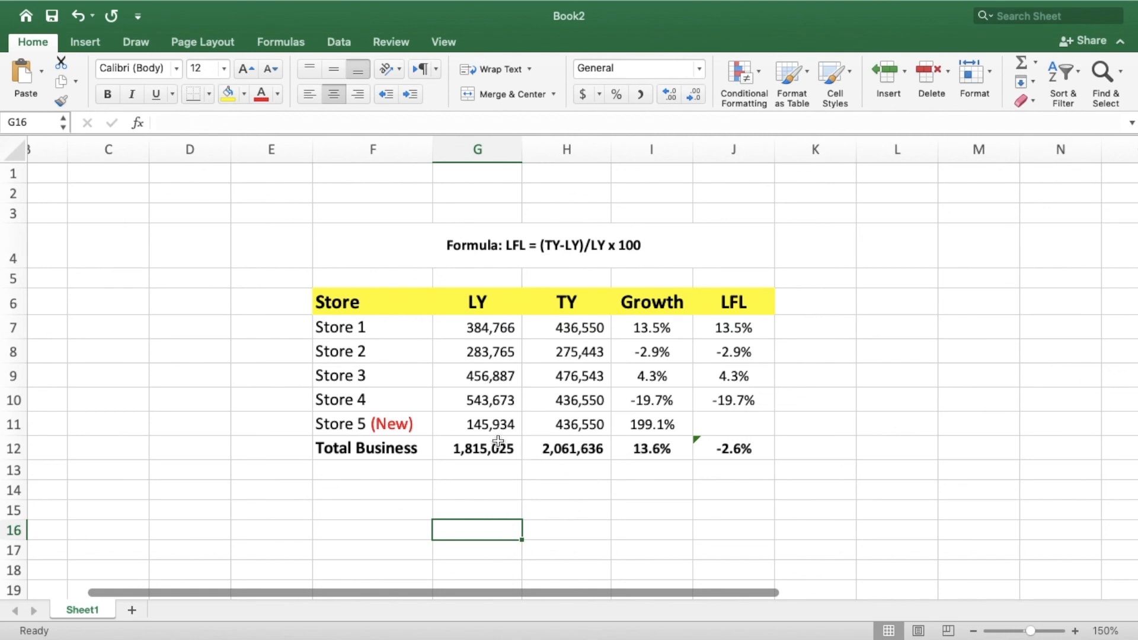
pyautogui.moveTo(657, 425)
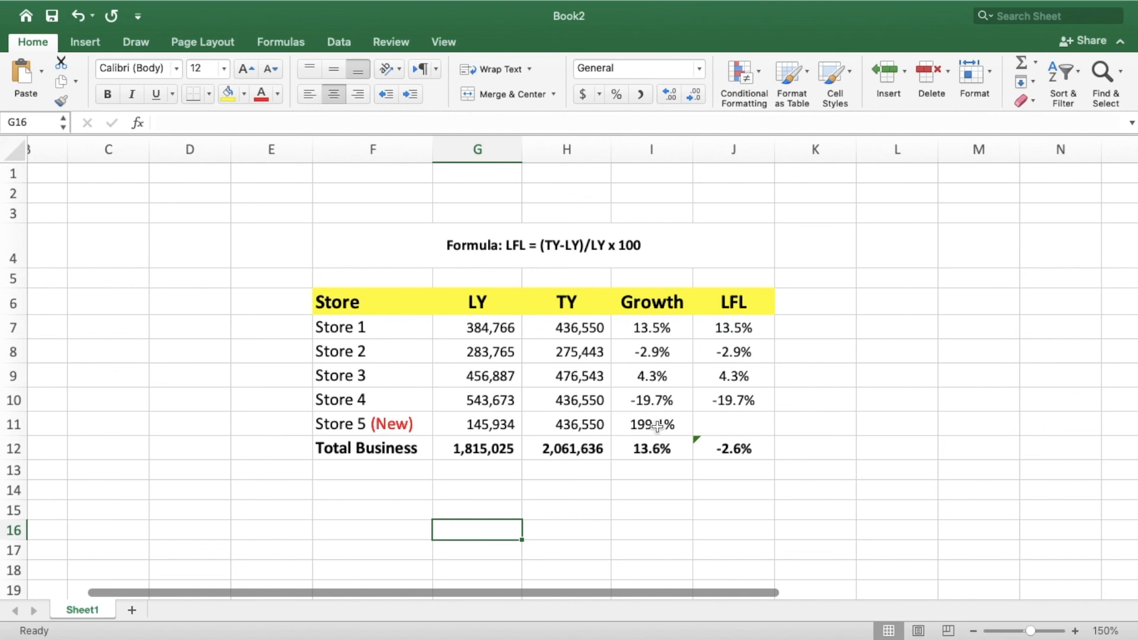